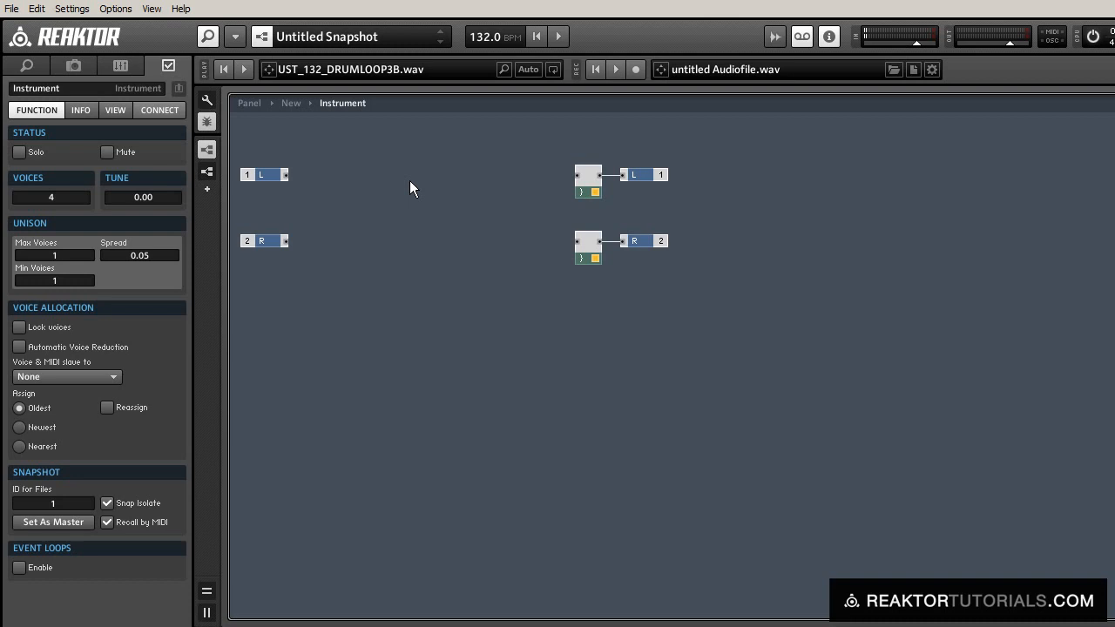
mouse_move(418, 264)
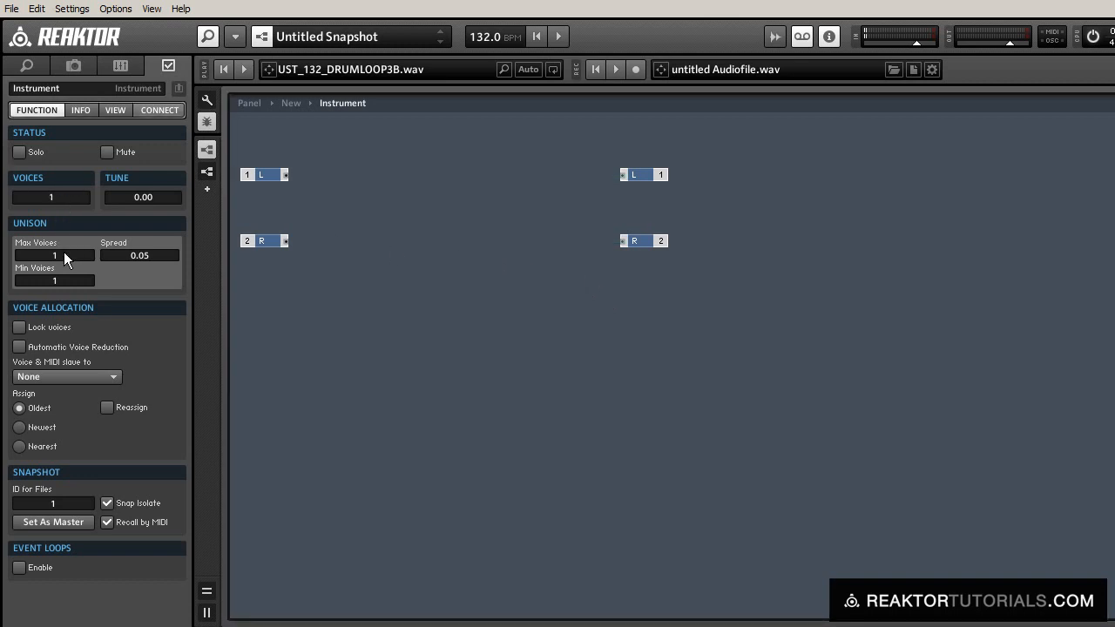
mouse_move(426, 218)
type("mac")
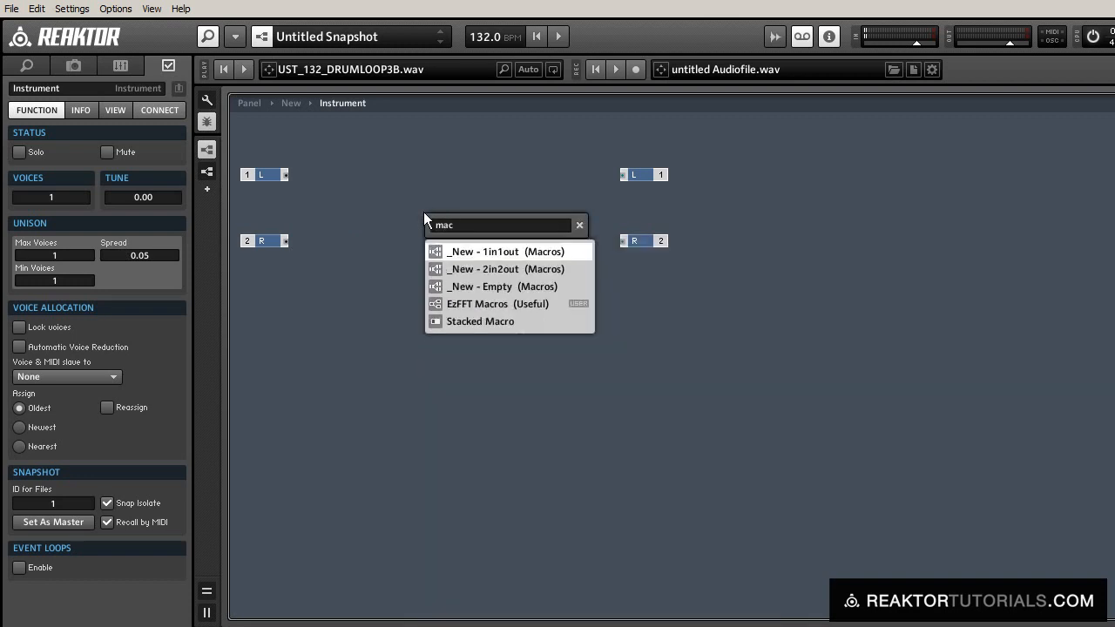
Insert a _New - 1in1out macro fed by the L input and enter its structure.
type("ro")
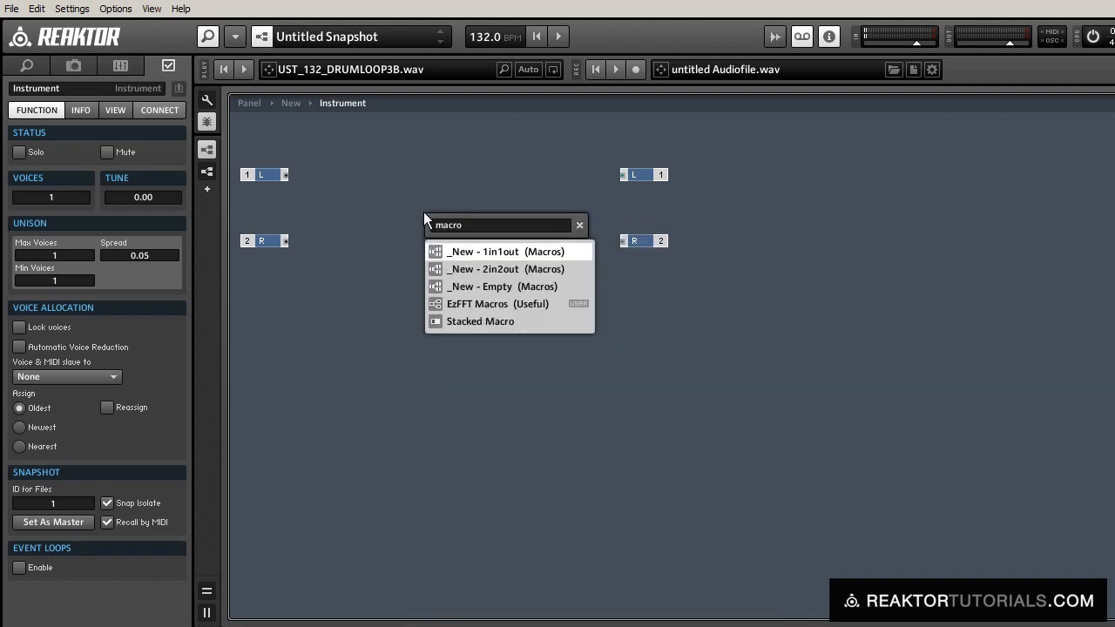
left_click(500, 286)
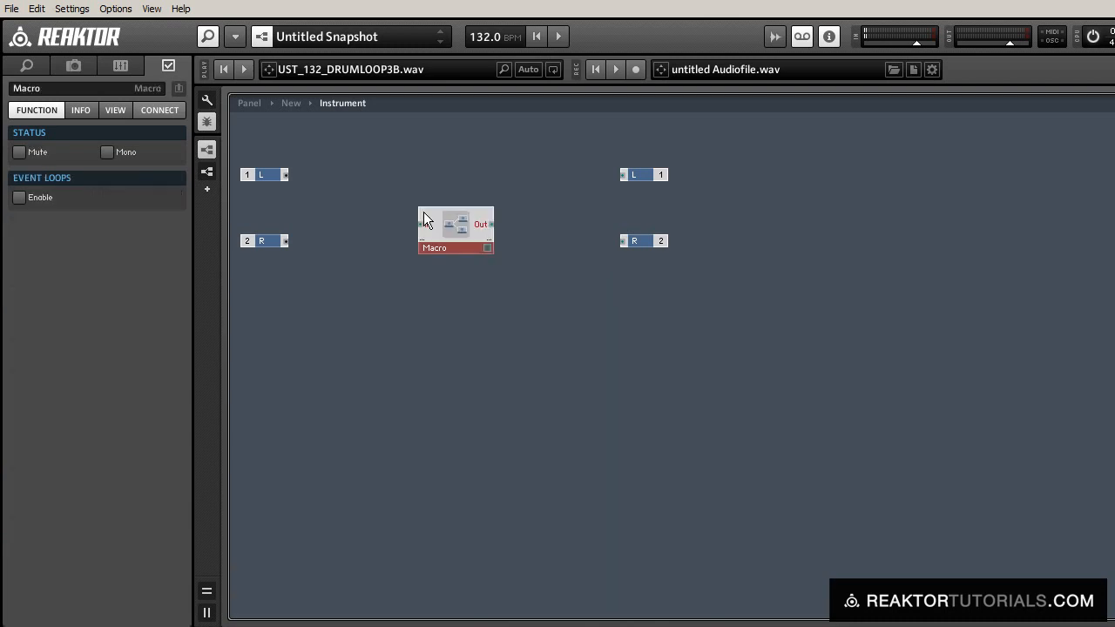
left_click_drag(286, 174, 427, 224)
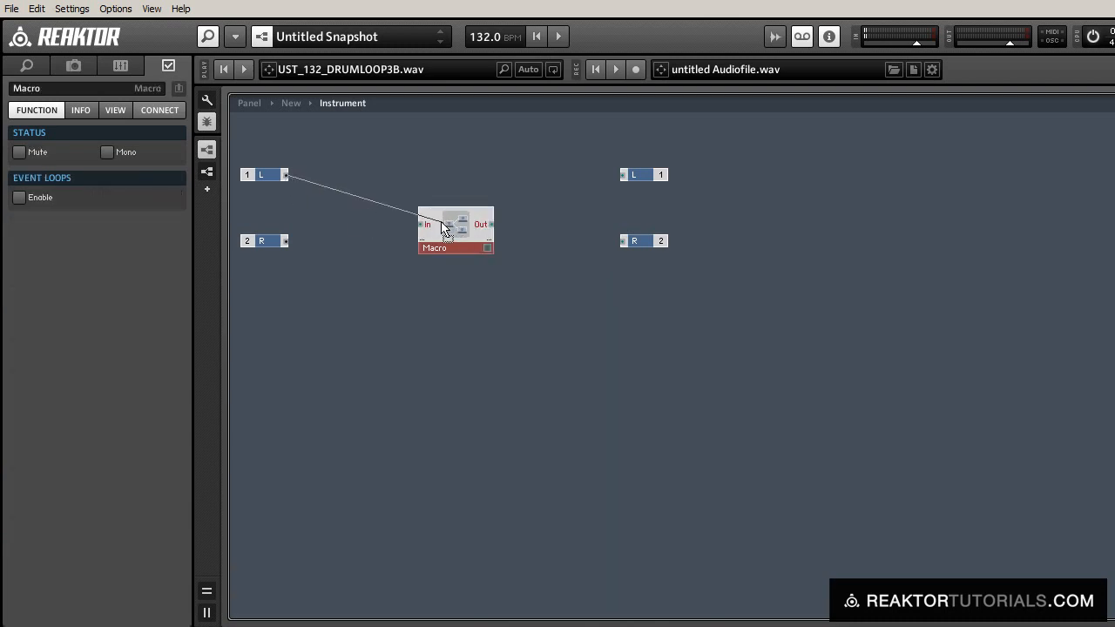
left_click_drag(457, 230, 443, 180)
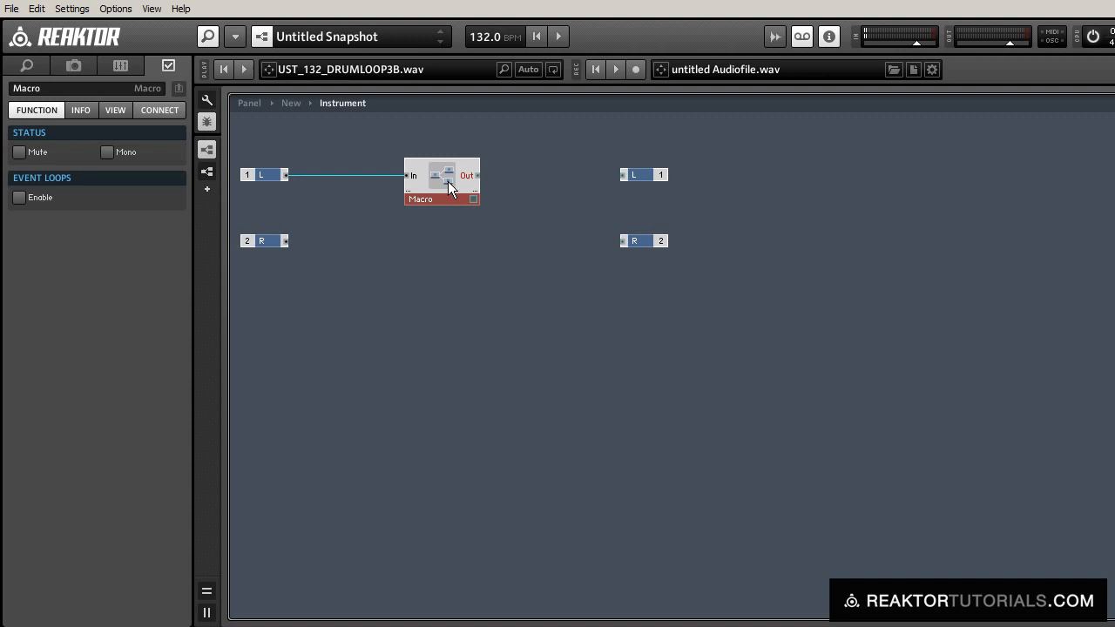
double_click(443, 179)
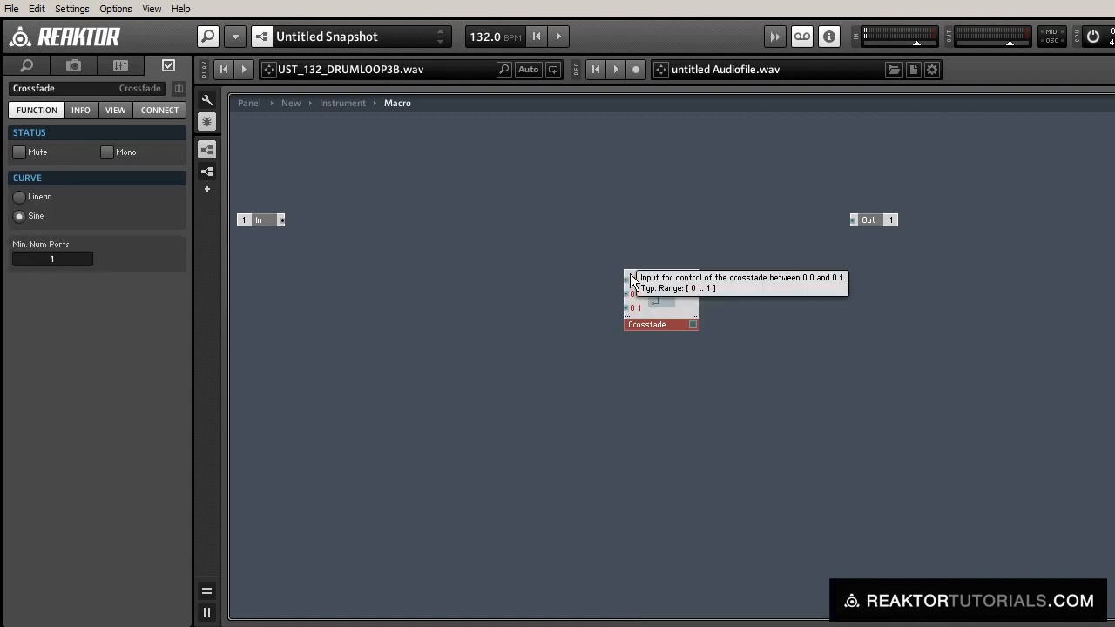
Wire the macro input through a Single Delay into a Crossfade.
left_click(258, 220)
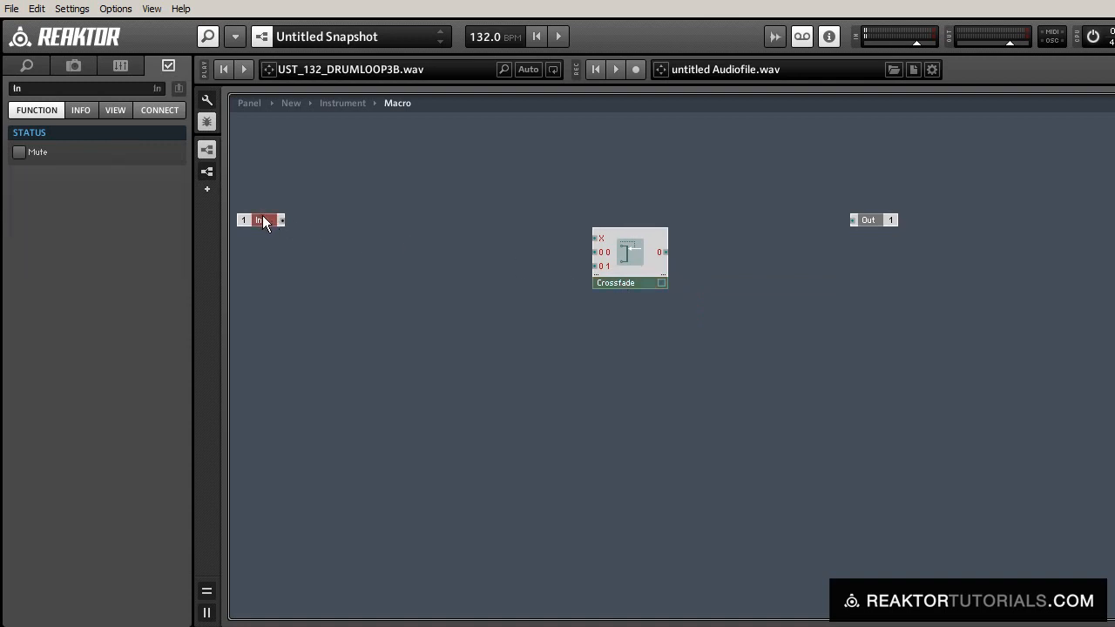
left_click_drag(262, 219, 559, 253)
type("sin")
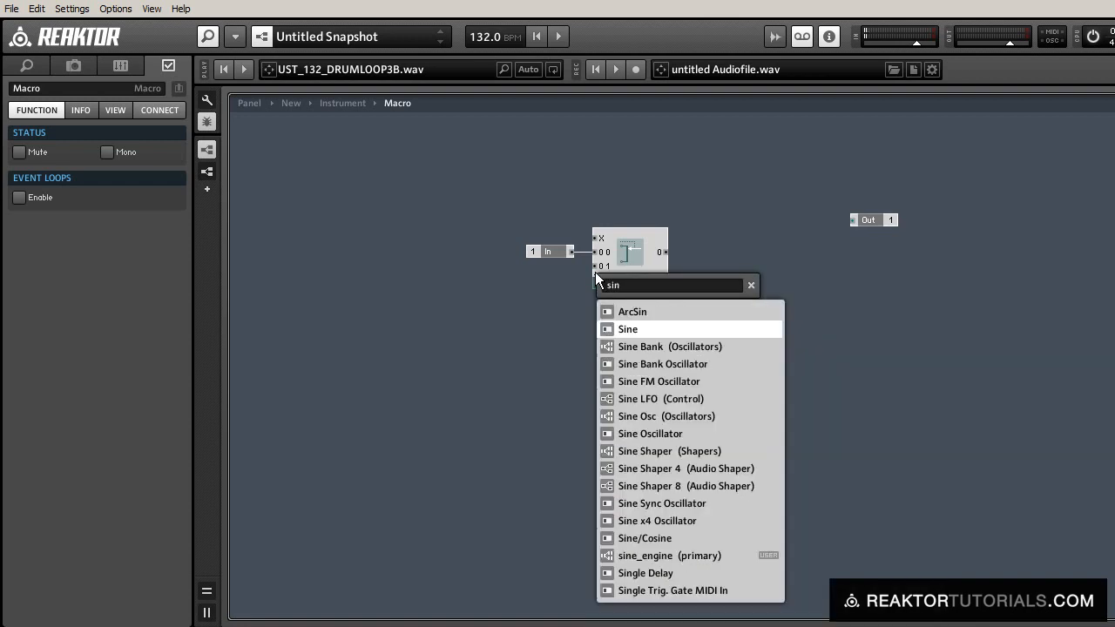
left_click(645, 571)
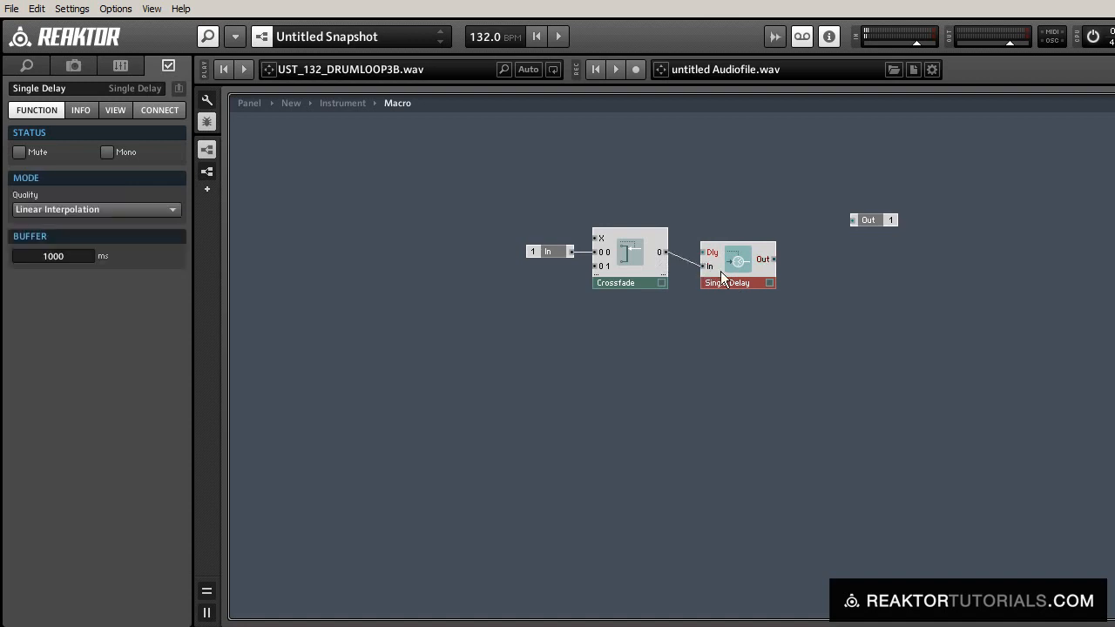
left_click_drag(737, 265, 479, 270)
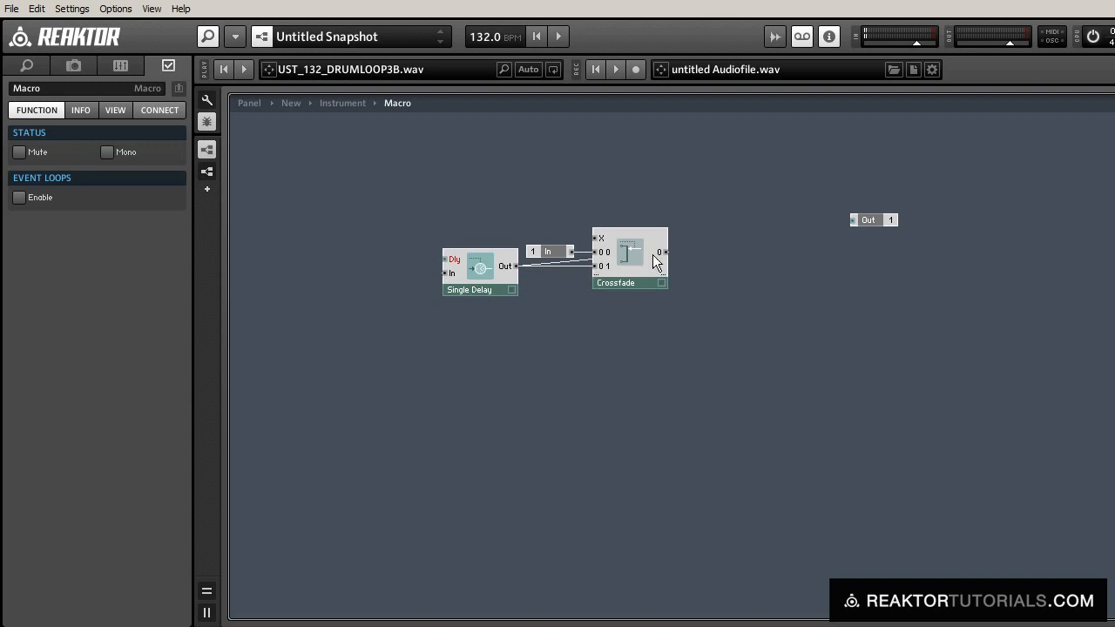
left_click_drag(665, 252, 854, 219)
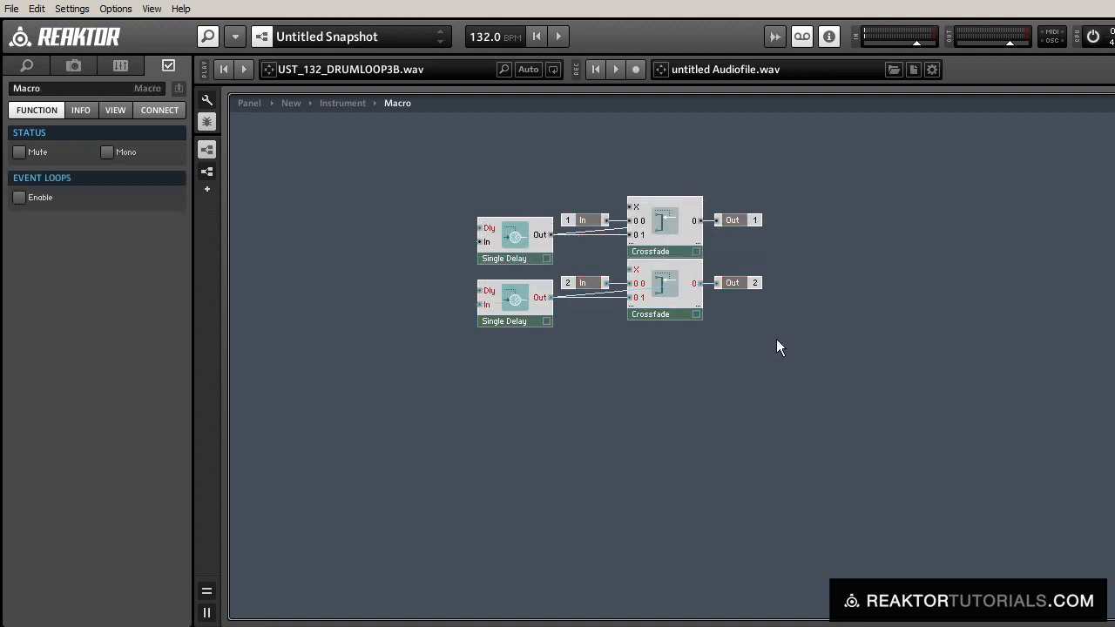
Add a Gate MIDI In feeding a Compare module that drives the Crossfades.
double_click(776, 346)
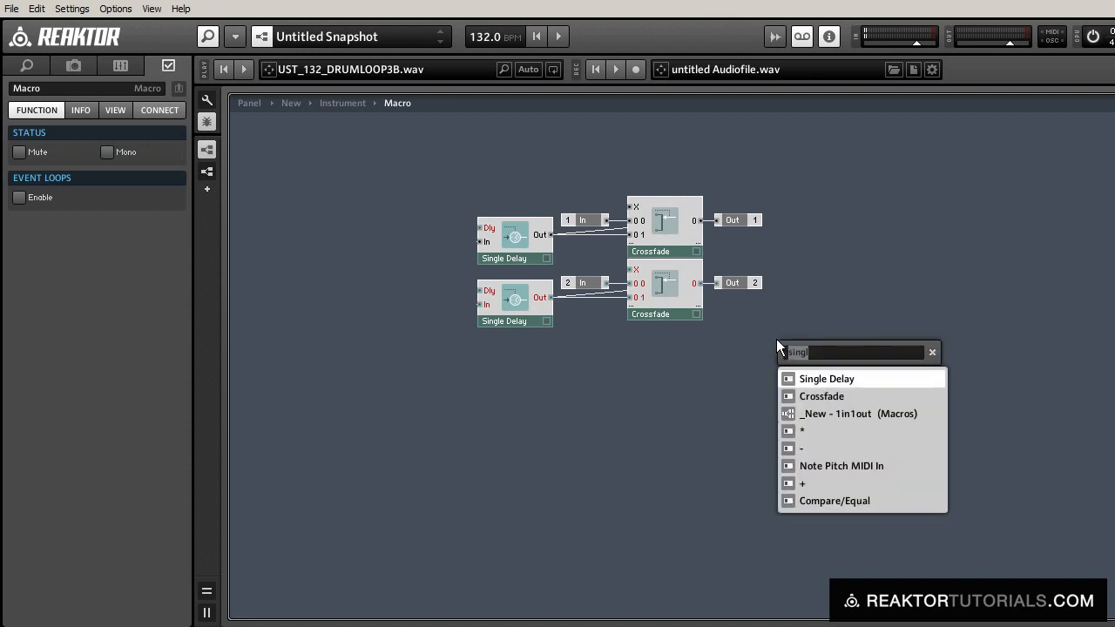
type("midi")
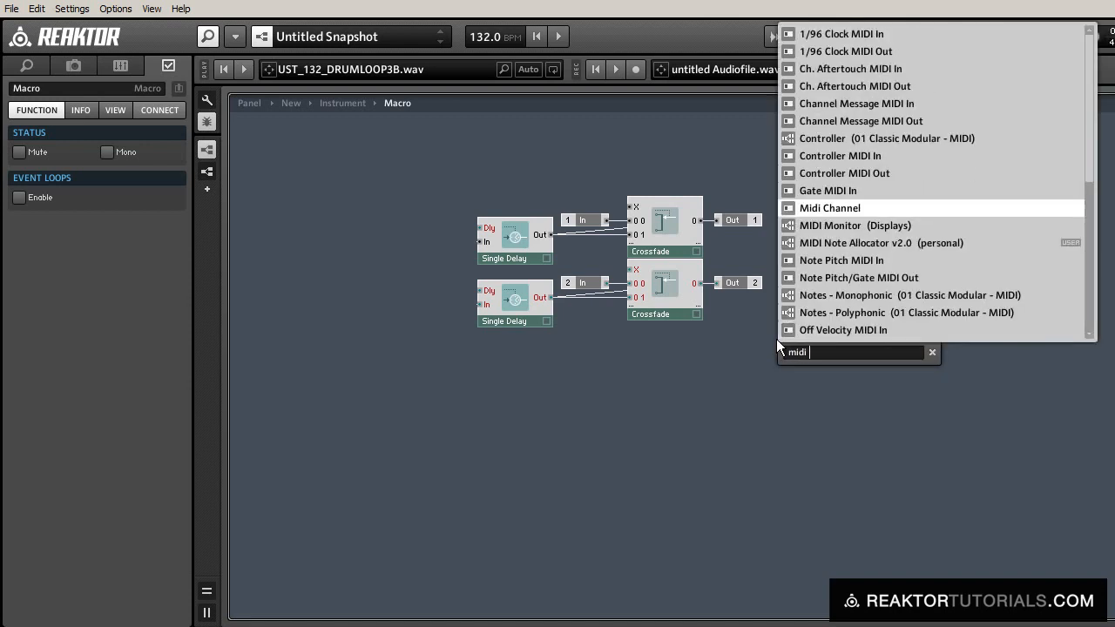
left_click(825, 190)
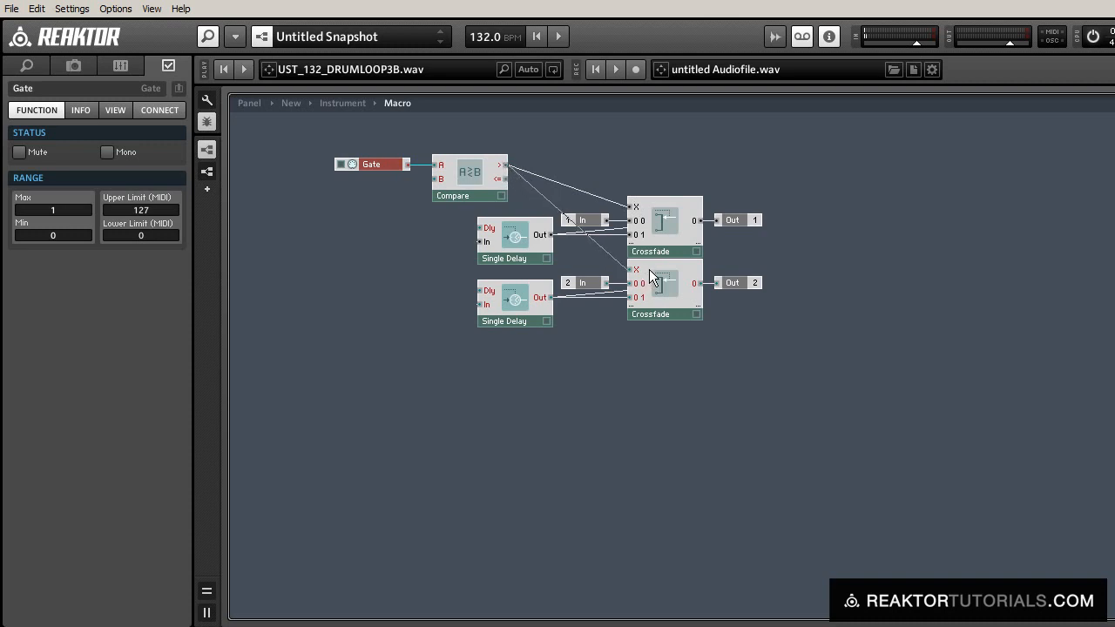
left_click(467, 198)
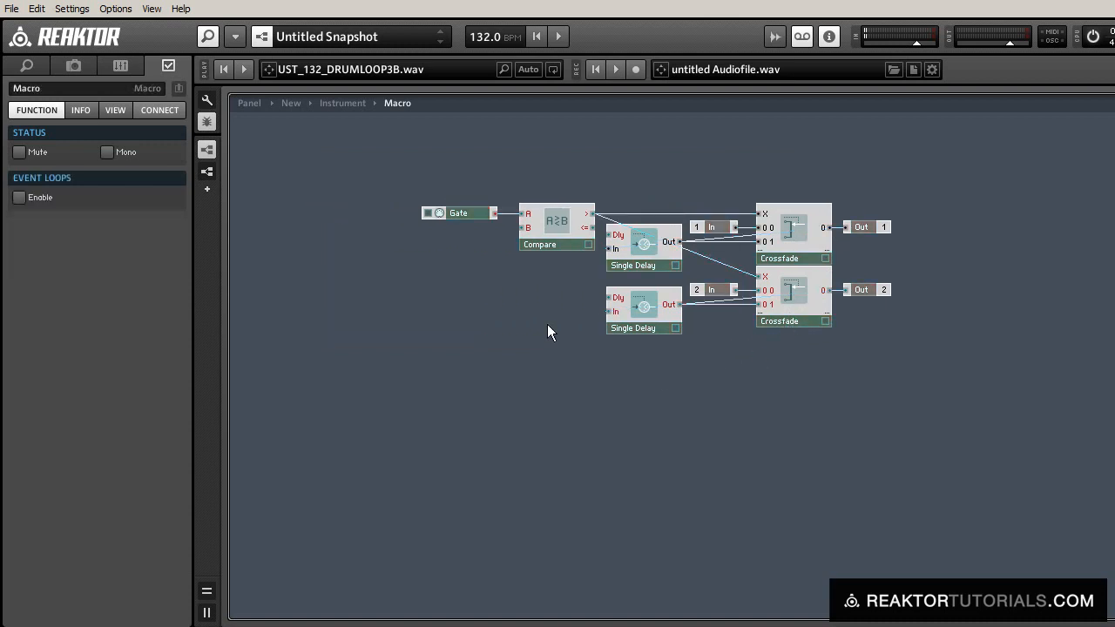
mouse_move(516, 270)
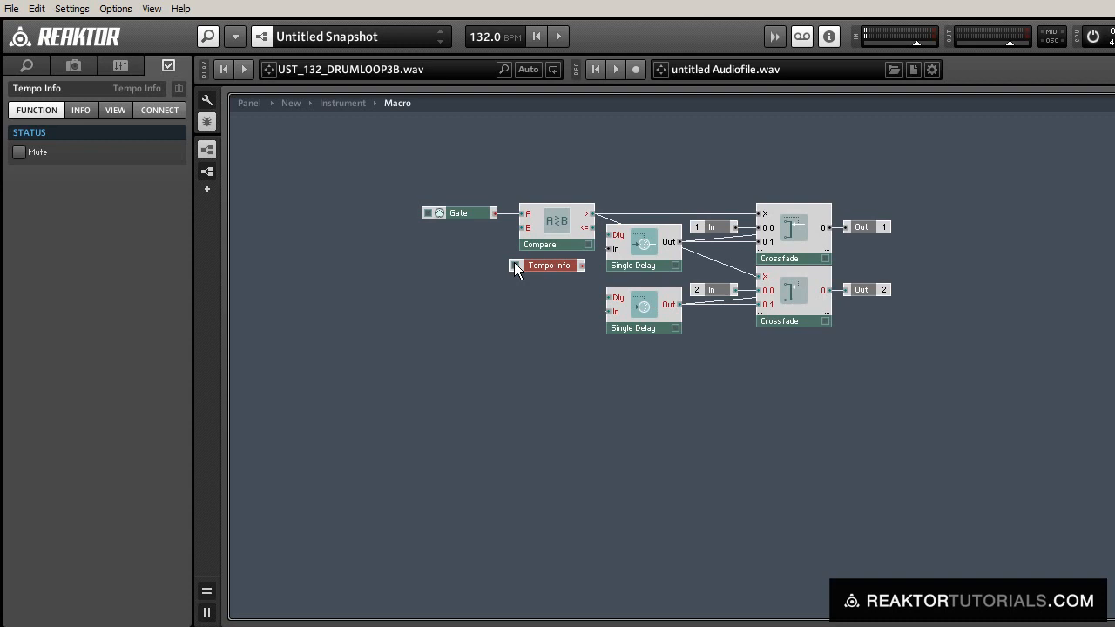
Feed a Tempo Info module and a constant of 1000 into a Divide module.
left_click_drag(549, 265, 351, 323)
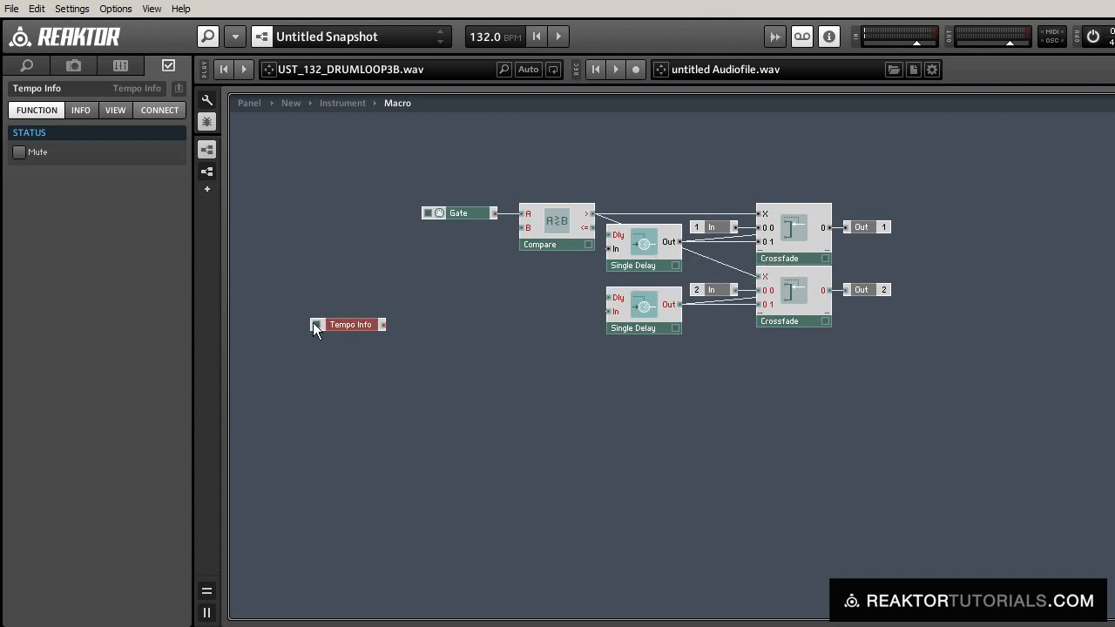
double_click(352, 324)
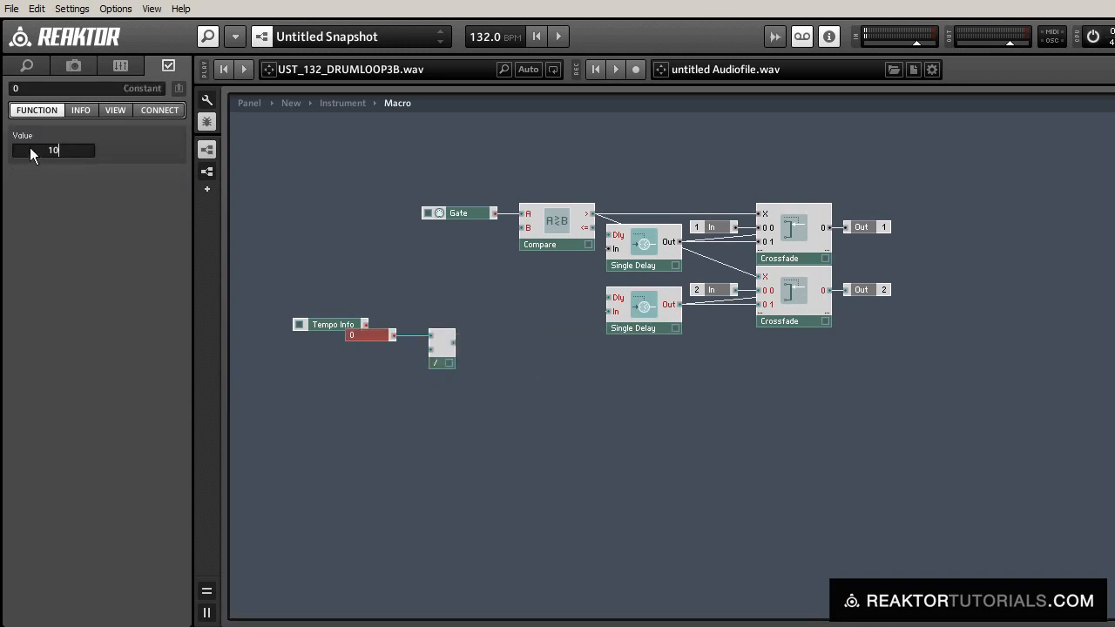
type("1000")
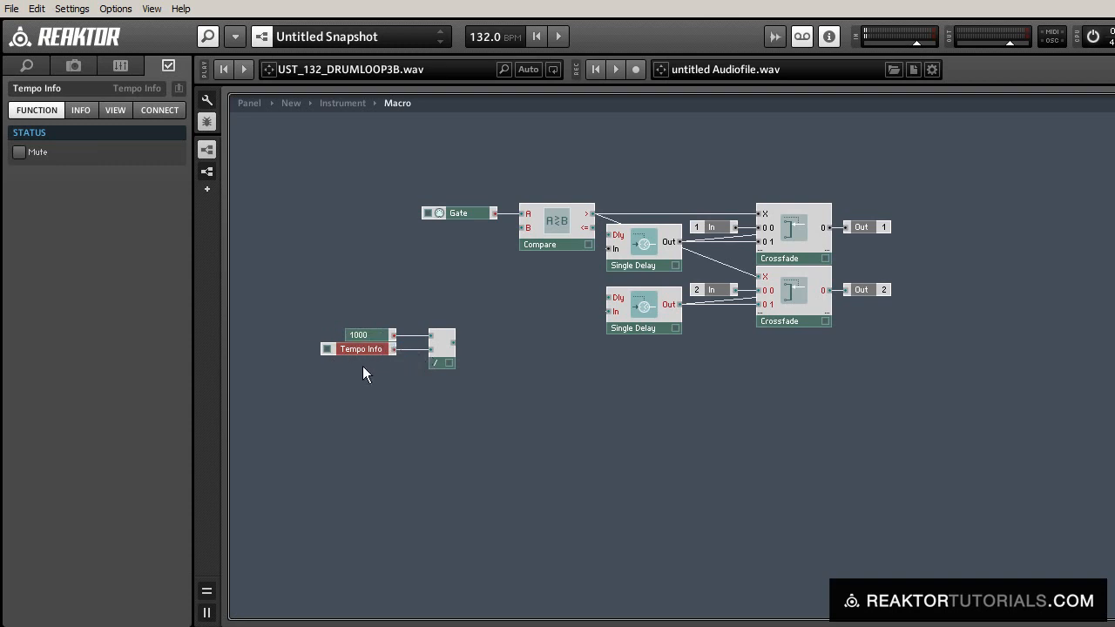
left_click(365, 335)
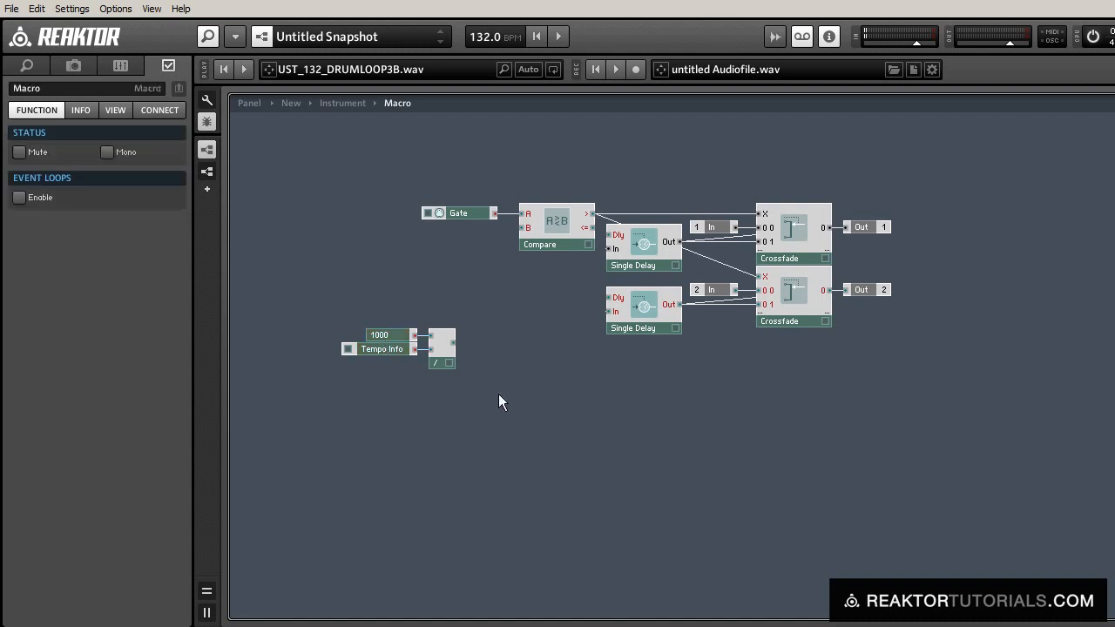
mouse_move(331, 296)
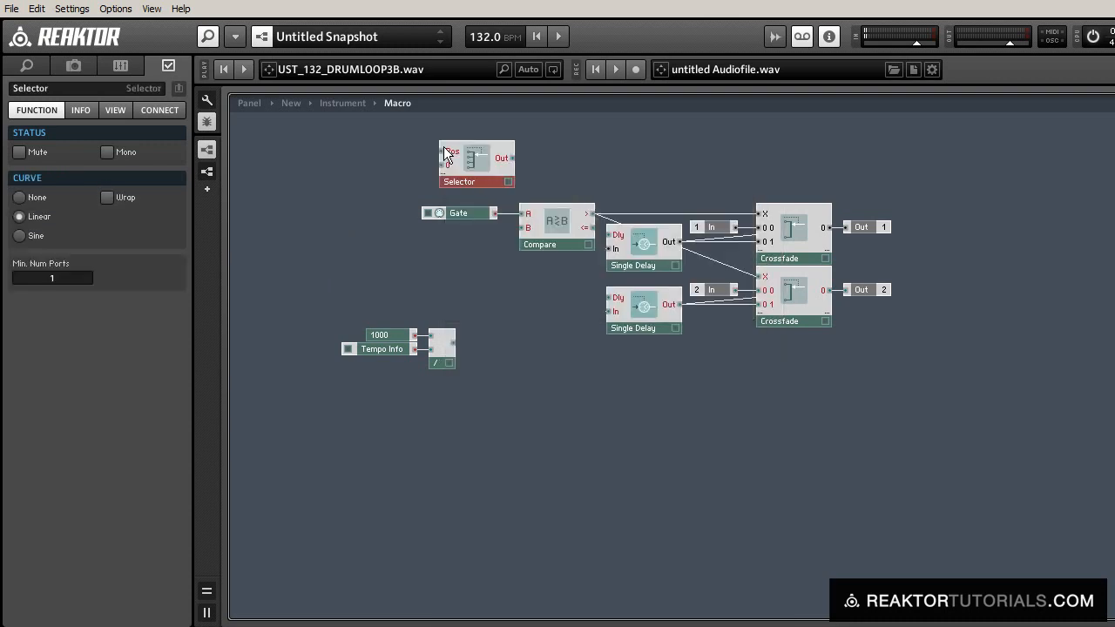
Multiply an eight-port Selector's output by the Divide's tempo-derived value.
left_click_drag(478, 164, 525, 333)
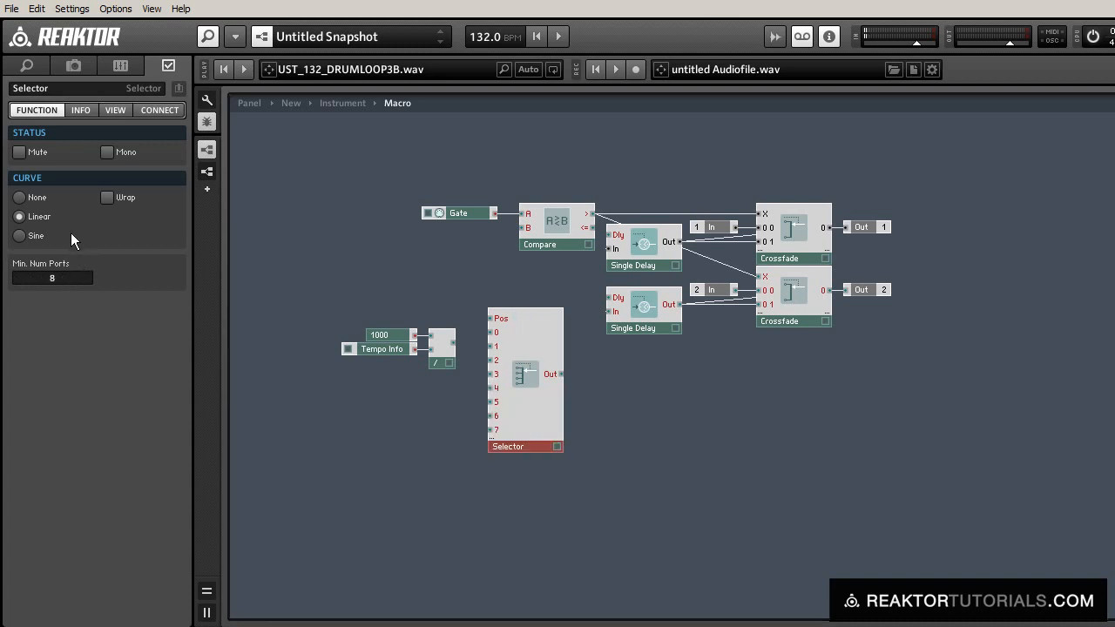
left_click(380, 342)
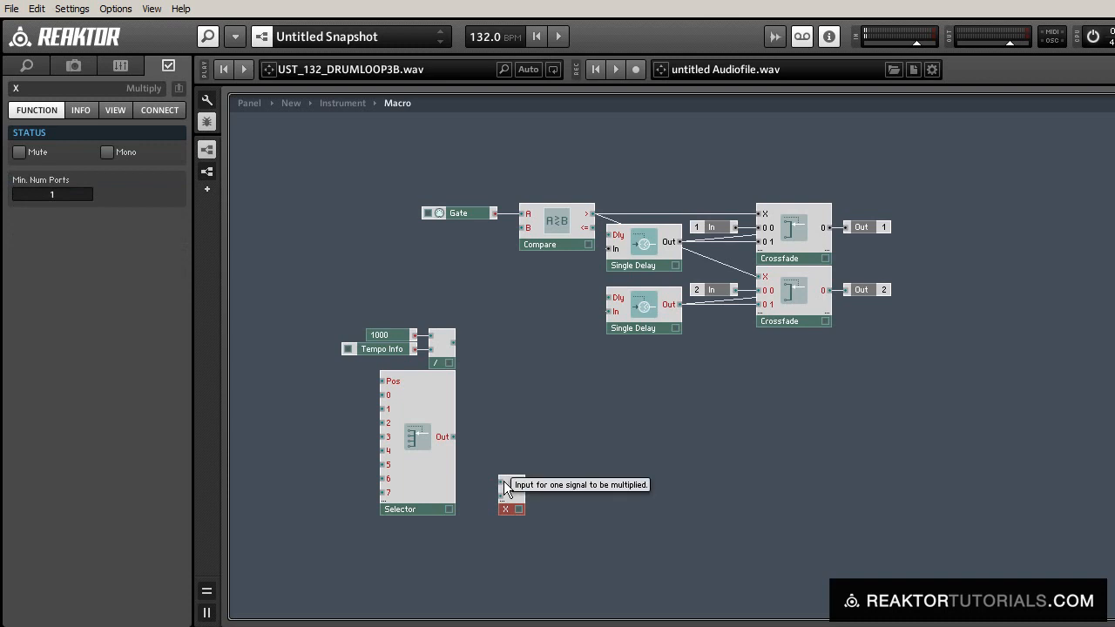
left_click_drag(512, 497, 542, 471)
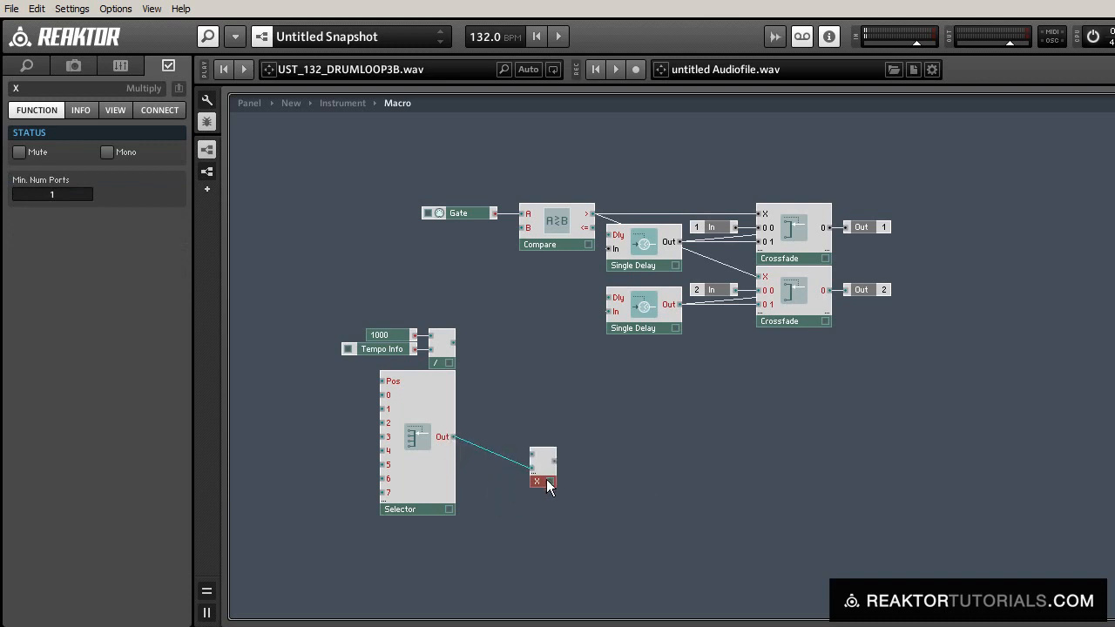
left_click_drag(543, 467, 562, 435)
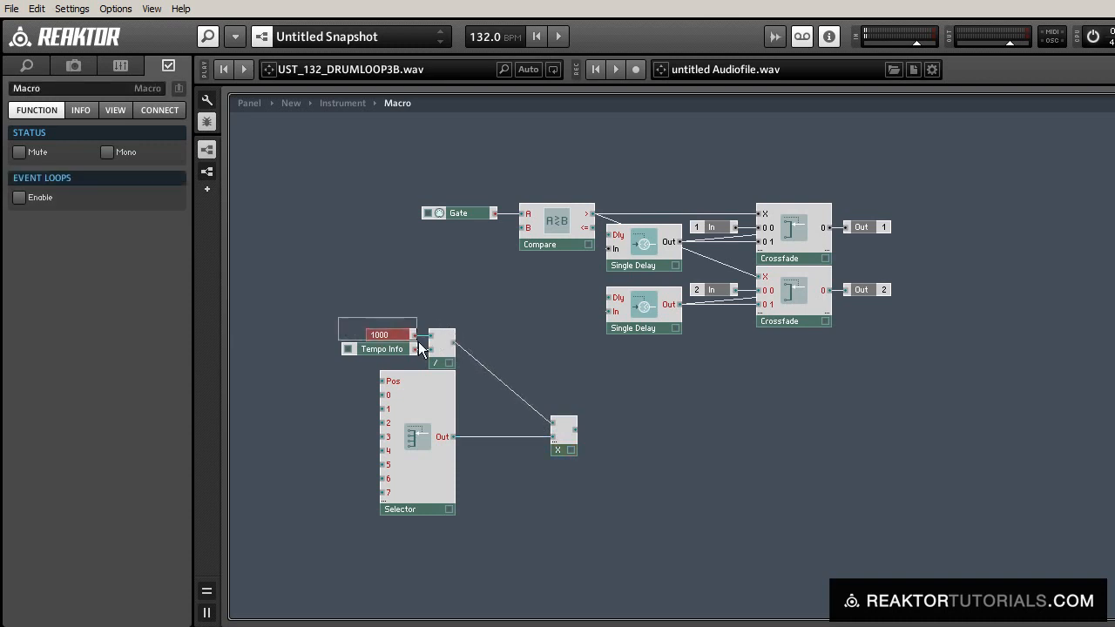
left_click_drag(381, 349, 465, 429)
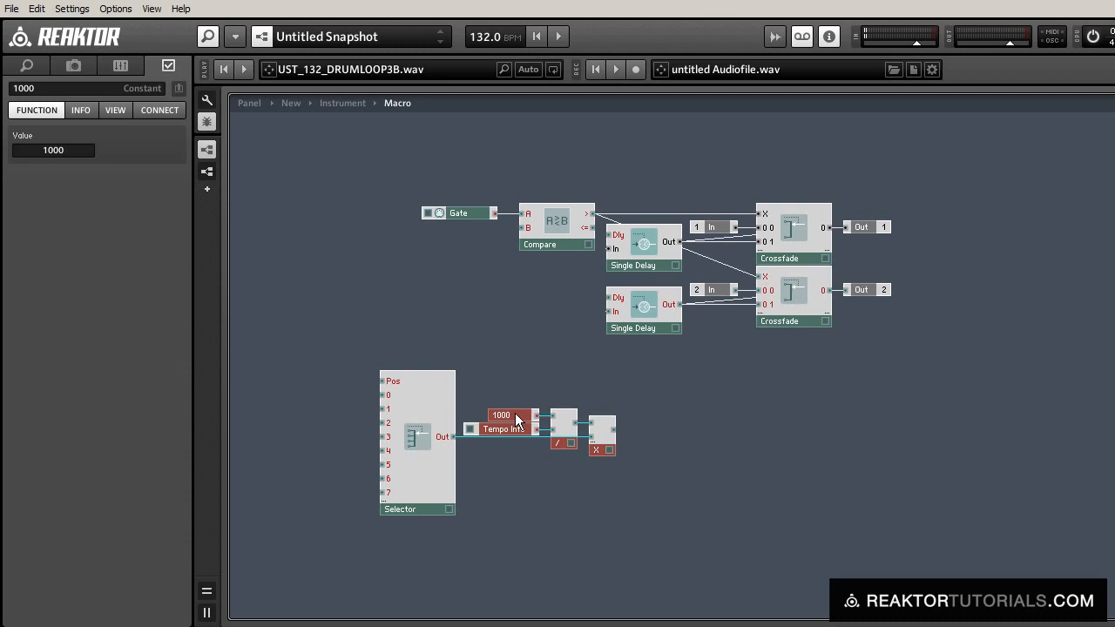
left_click(488, 183)
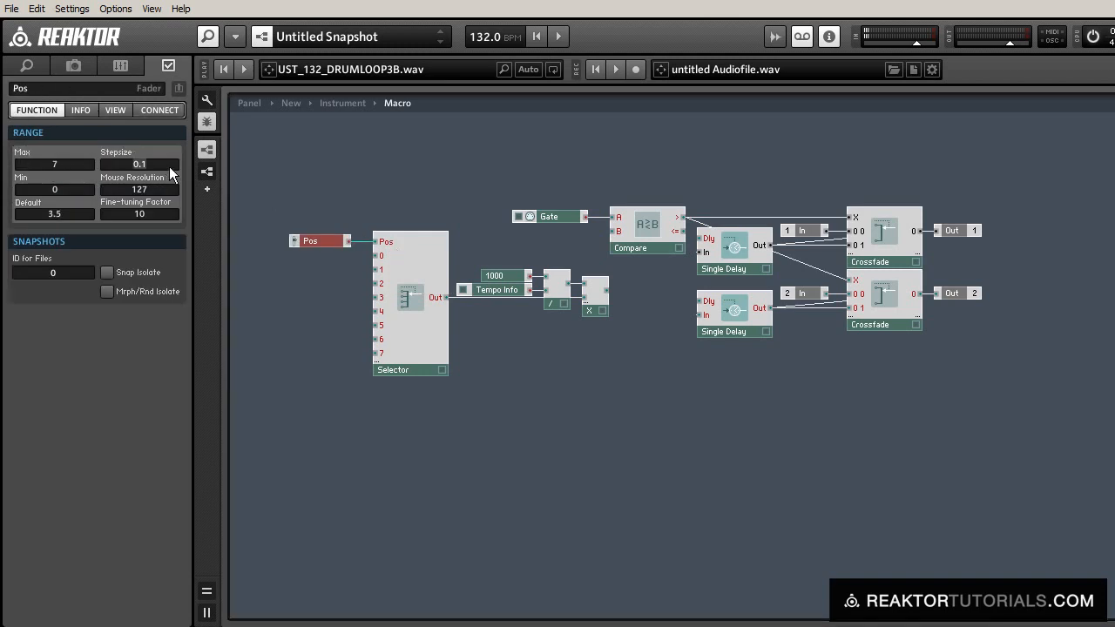
Give the Pos fader a maximum of 7 and seat the Selector beside the tempo chain.
left_click(310, 241)
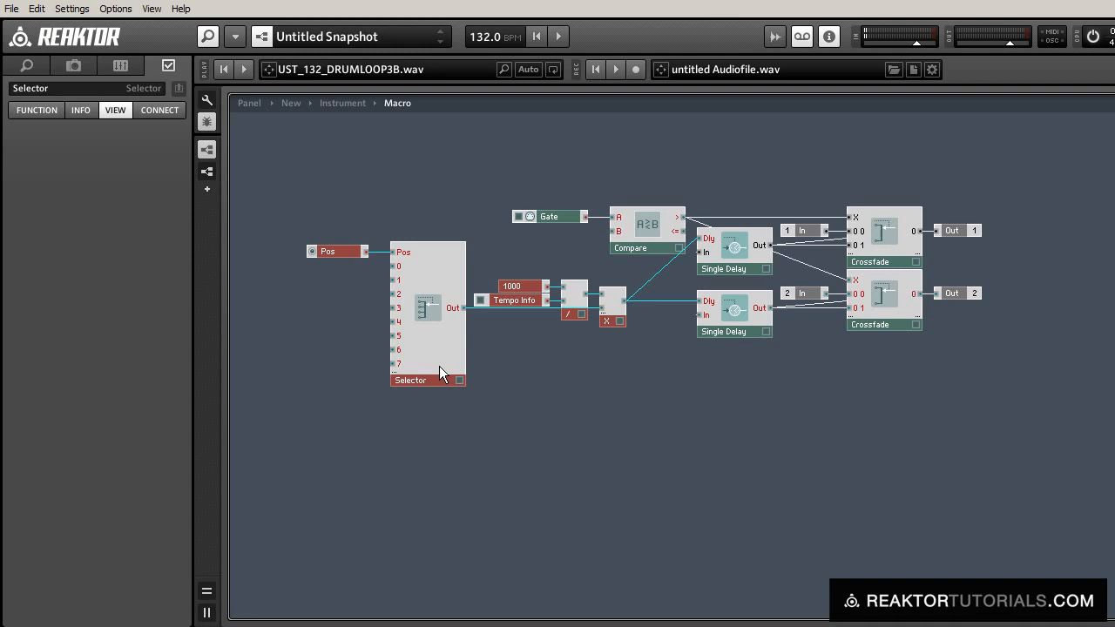
left_click_drag(427, 310, 455, 310)
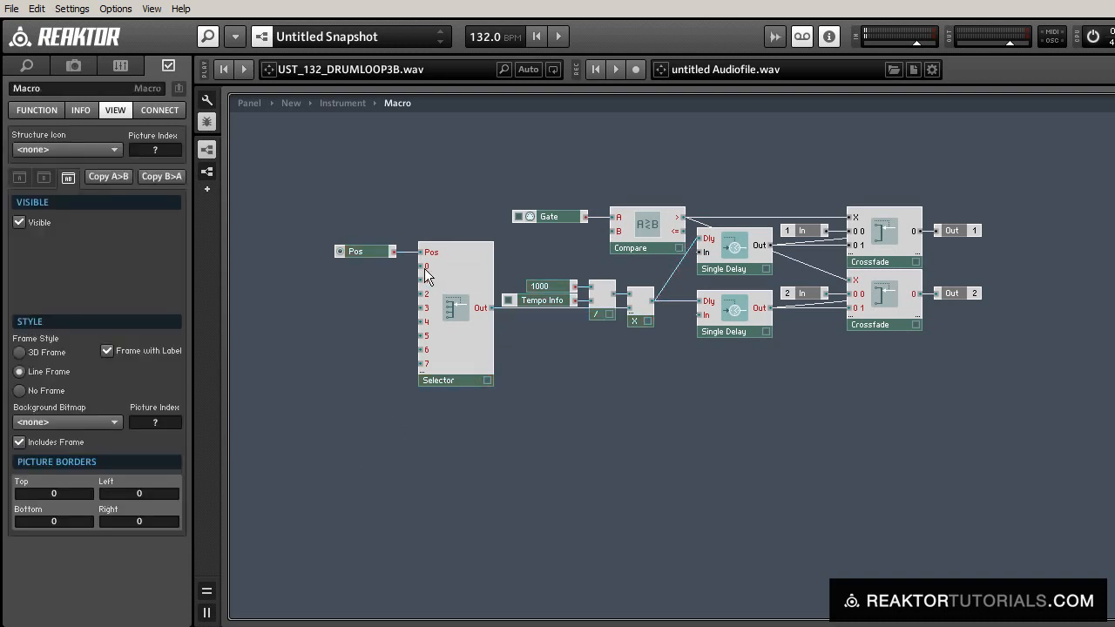
Create constants 2, 1.5, 1, 0.75, 0.5, 0.375, 0.25 and 0.125 on the Selector's eight inputs.
right_click(427, 265)
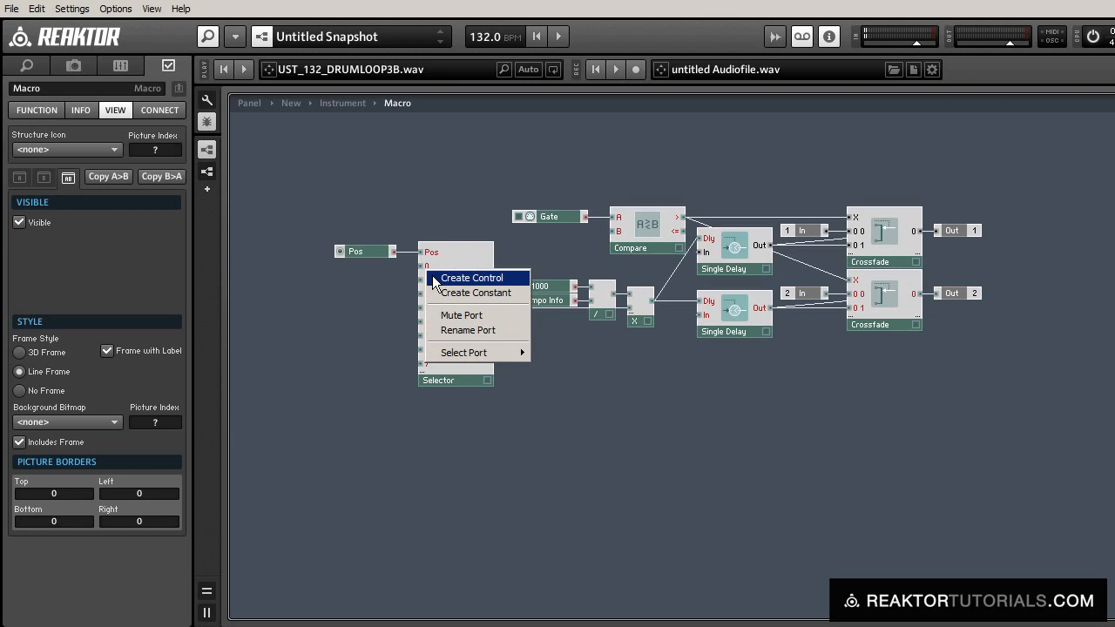
left_click(475, 293)
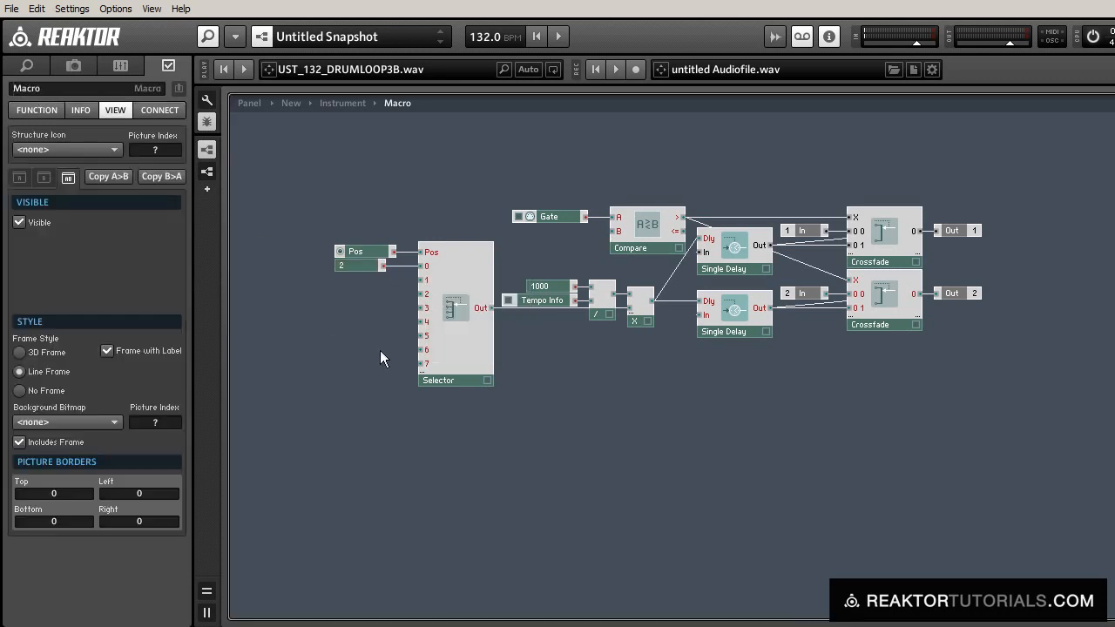
right_click(453, 261)
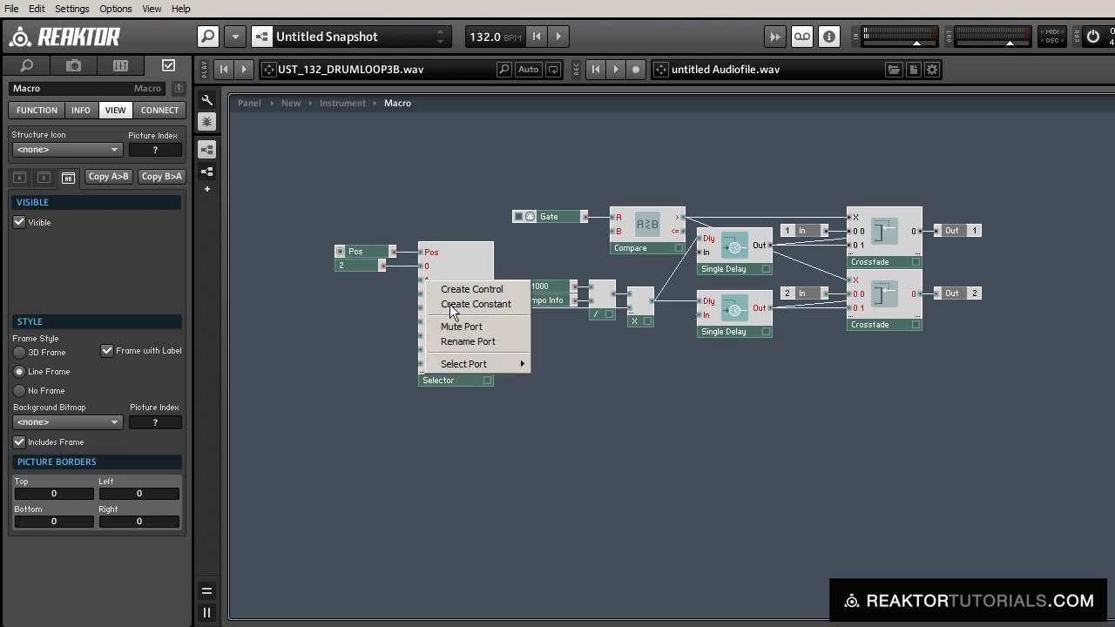
left_click(476, 303)
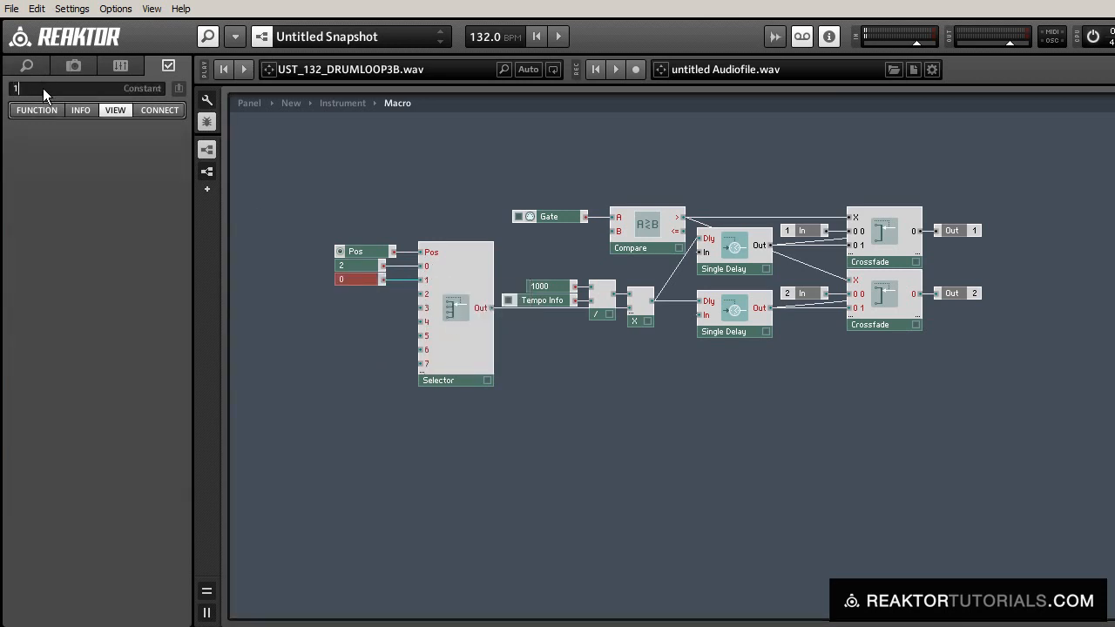
type("1.5")
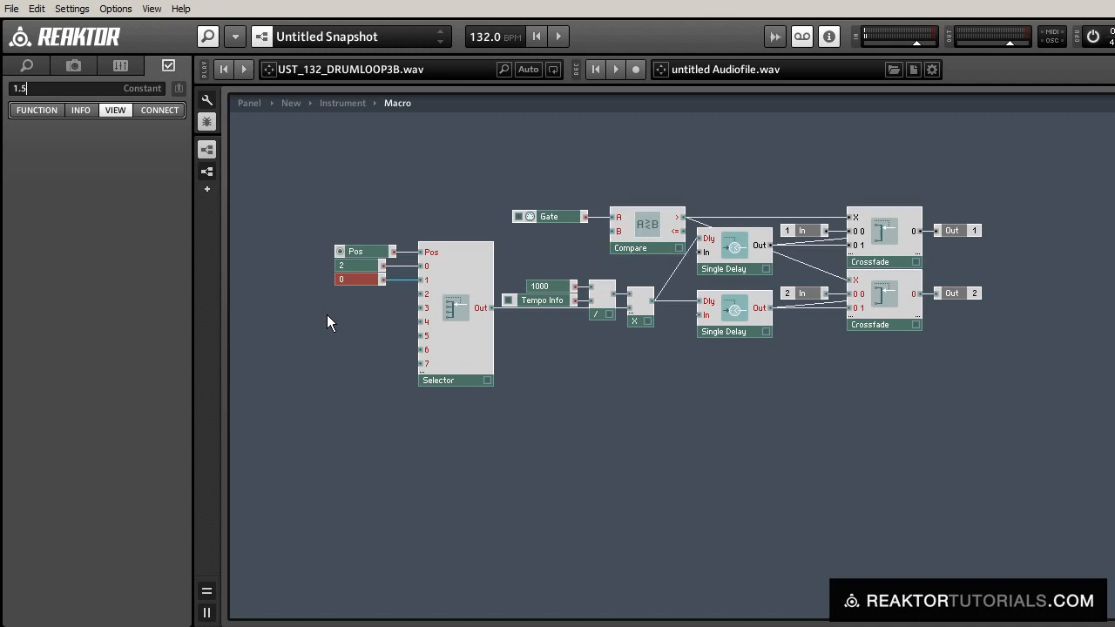
right_click(425, 278)
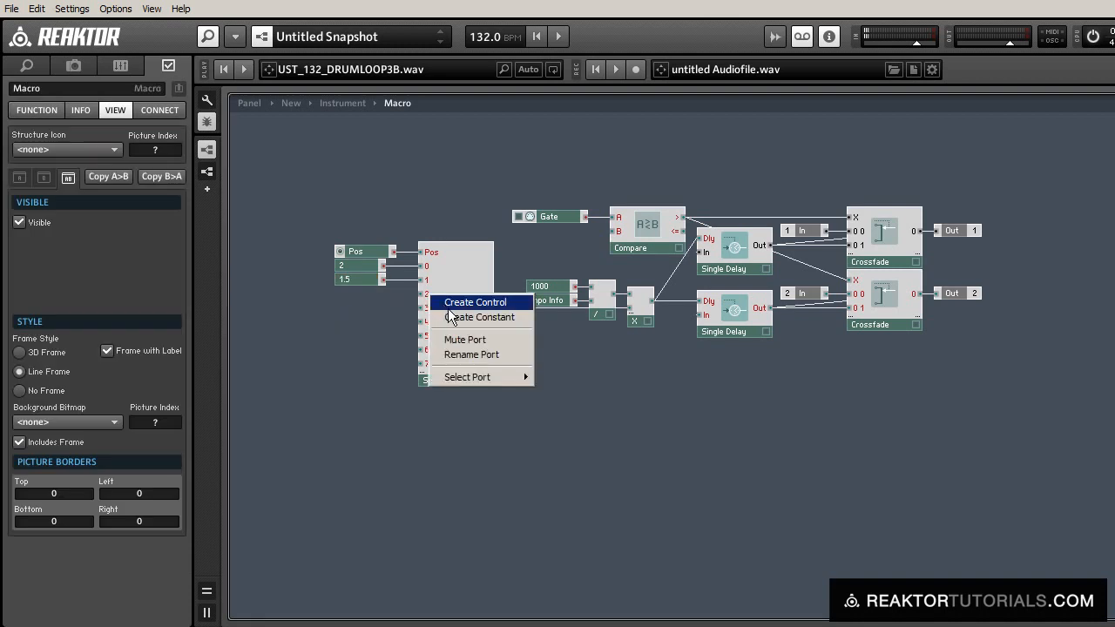
left_click(476, 317)
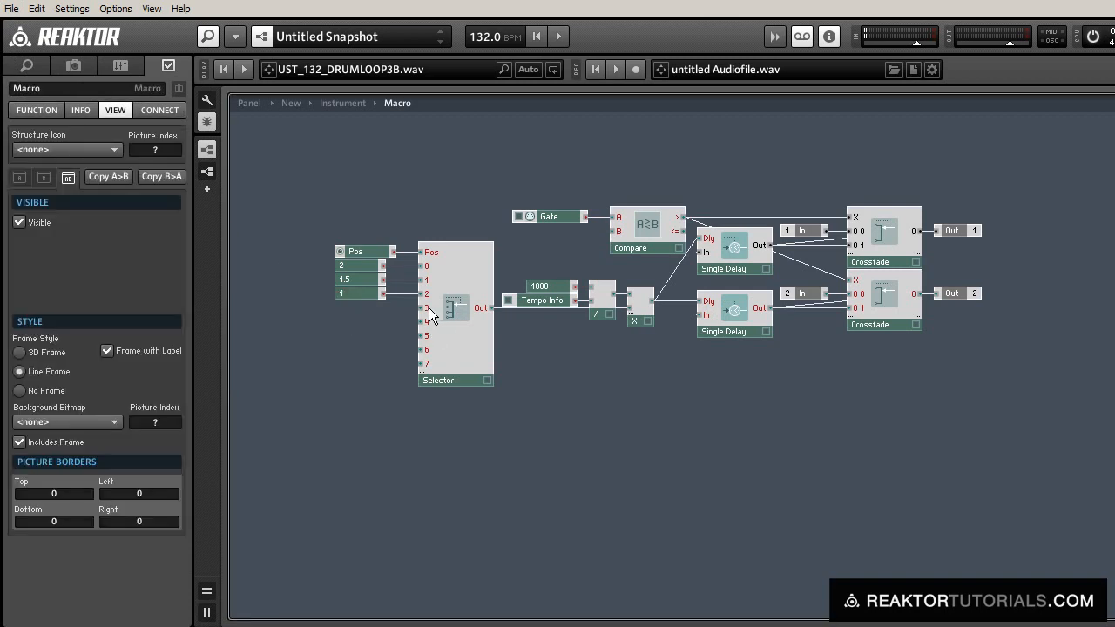
left_click(357, 306)
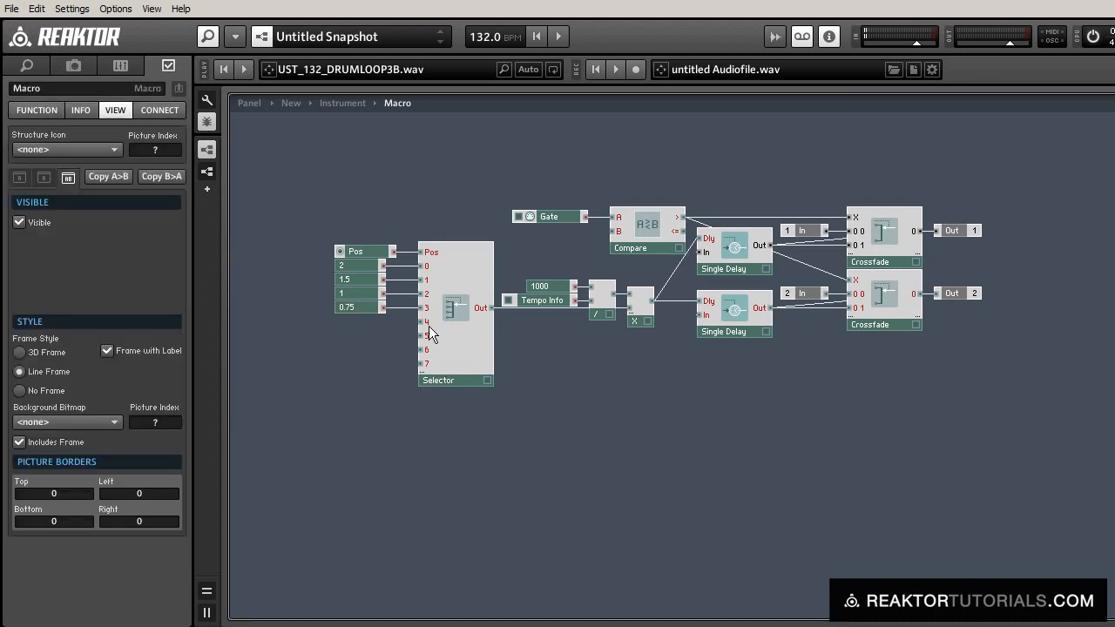
left_click(358, 320)
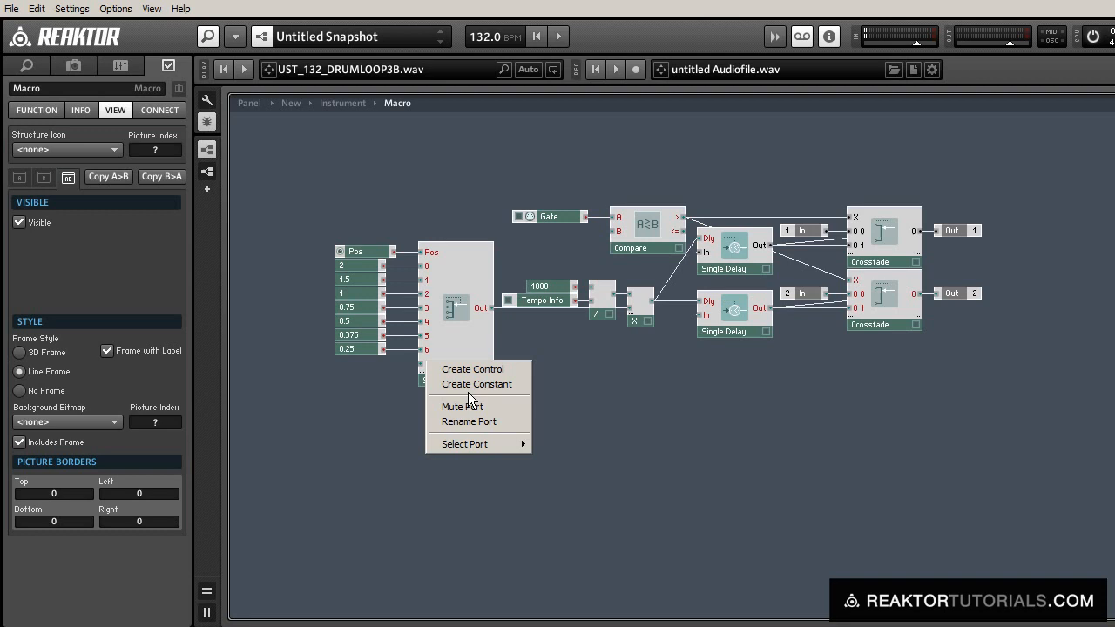
left_click(477, 385)
type("multi")
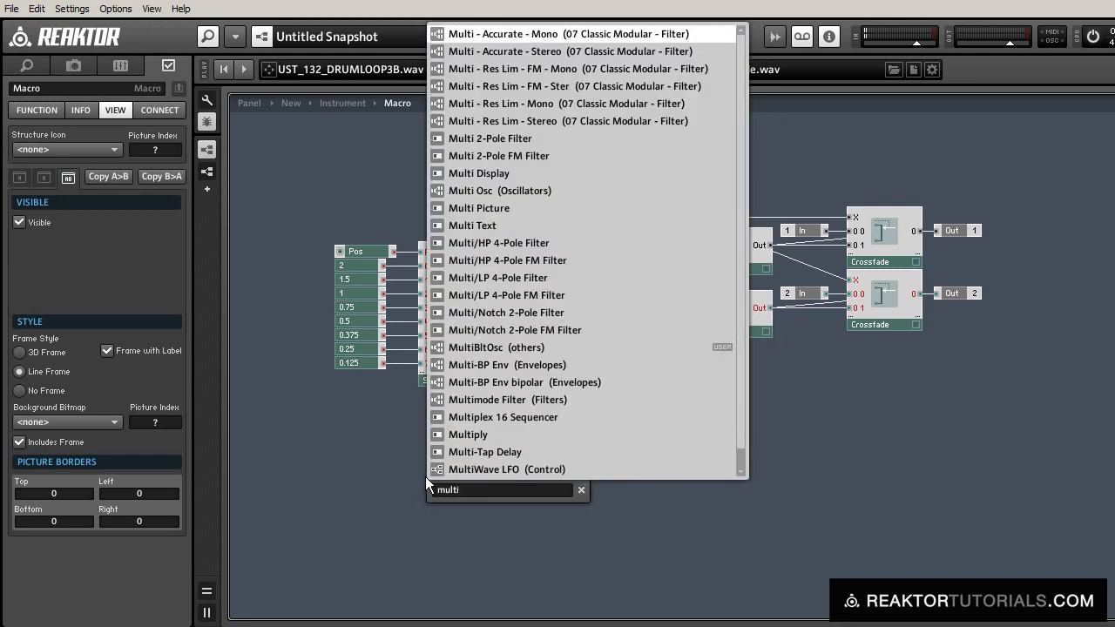
Insert a Multi Text beside the Selector with entries 1/2 and 3/8.
left_click(473, 225)
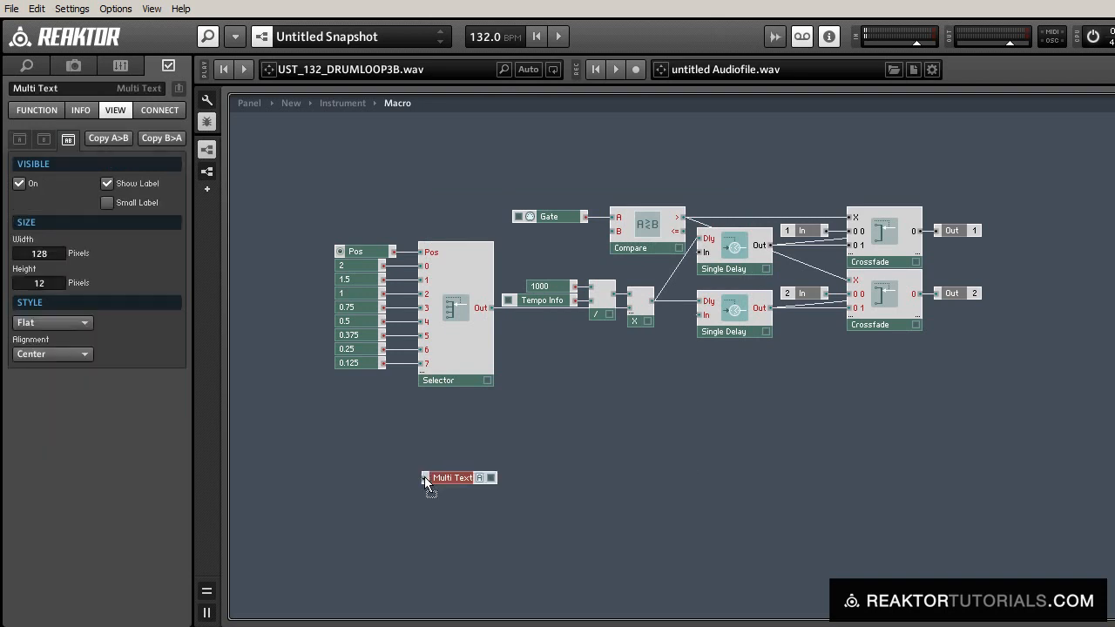
left_click(450, 478)
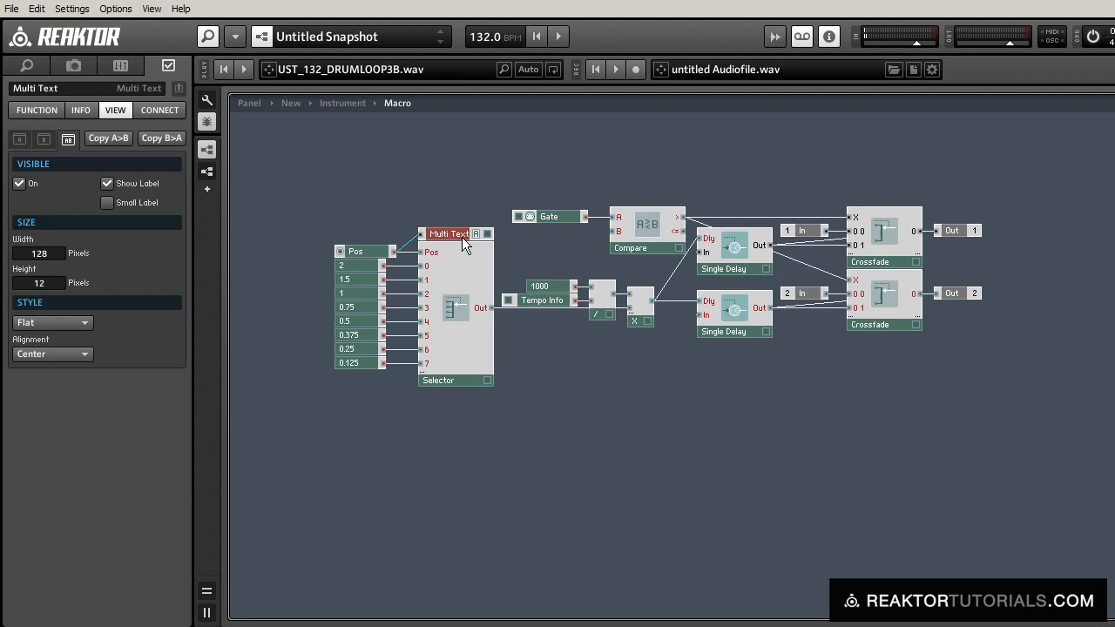
left_click(34, 109)
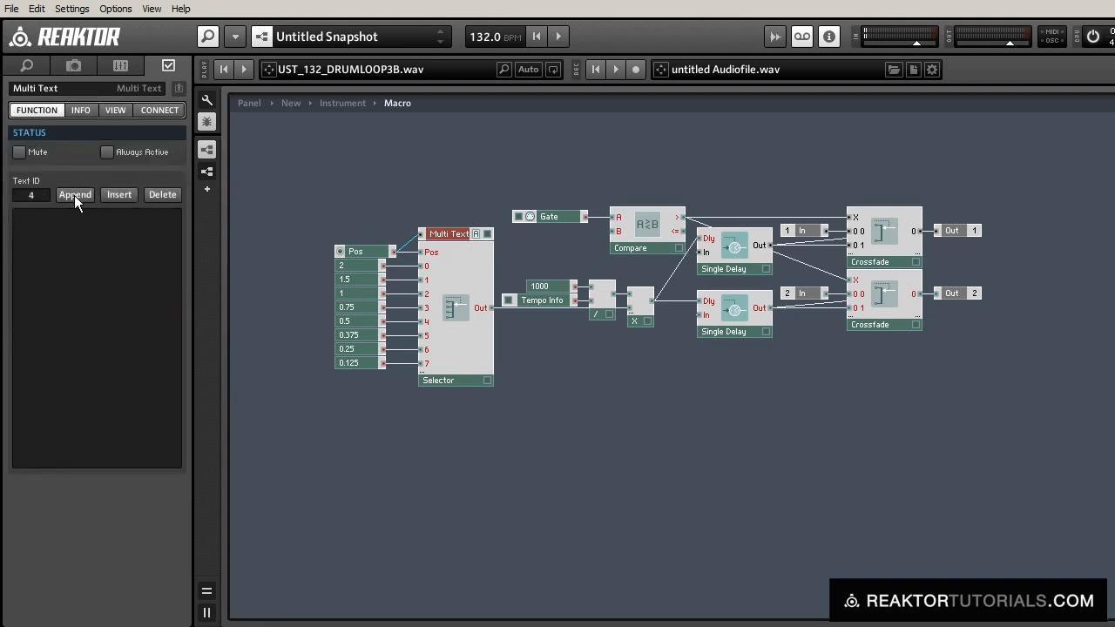
left_click(73, 195)
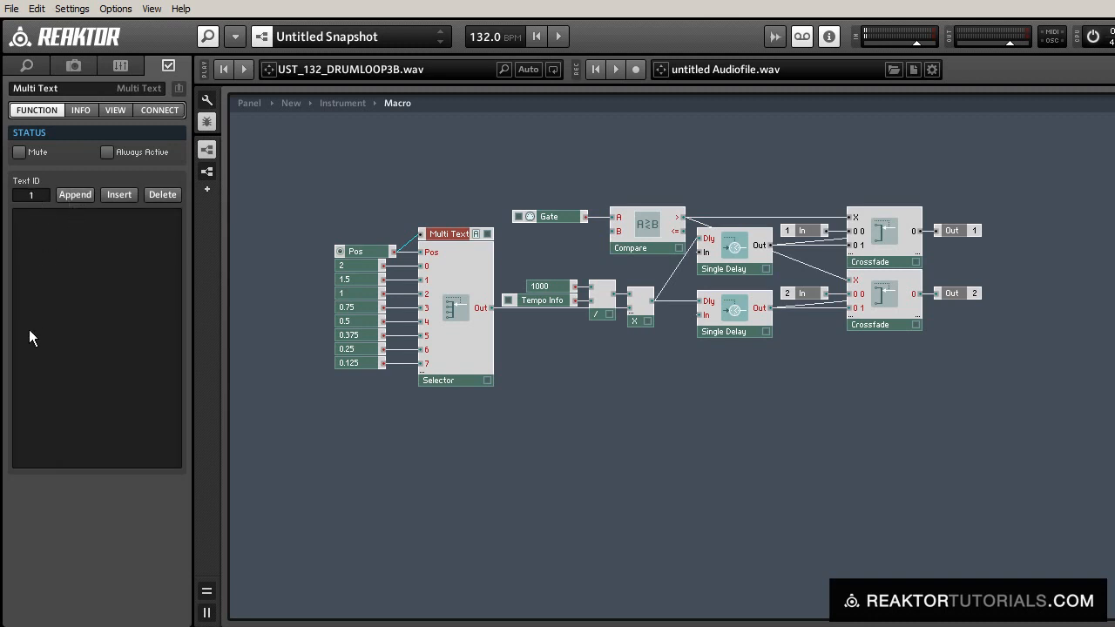
mouse_move(39, 240)
type("1/2")
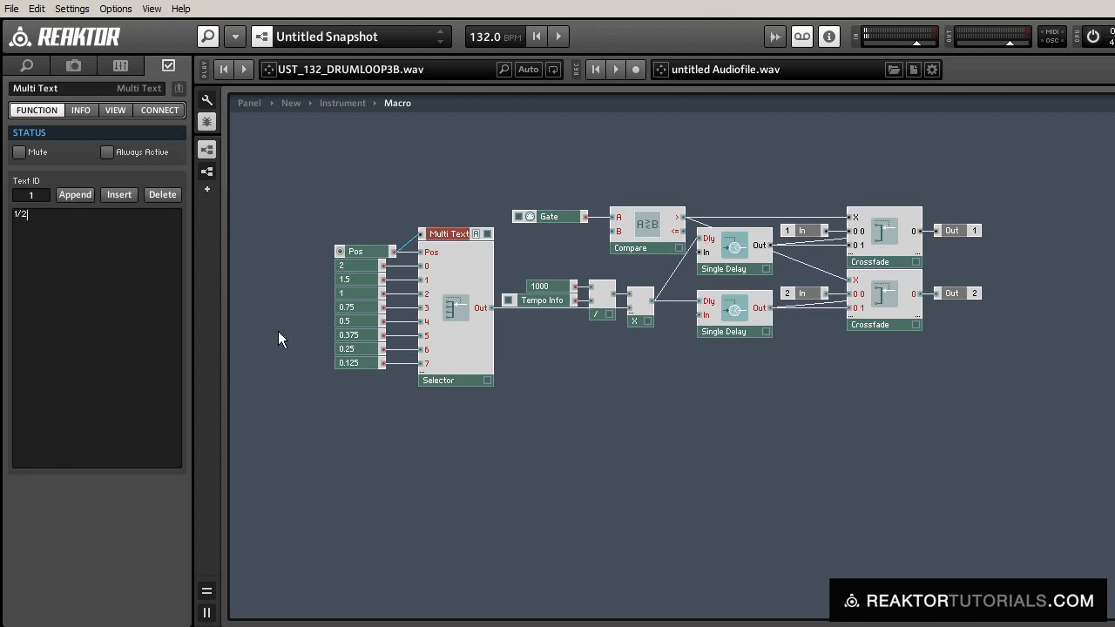
mouse_move(359, 286)
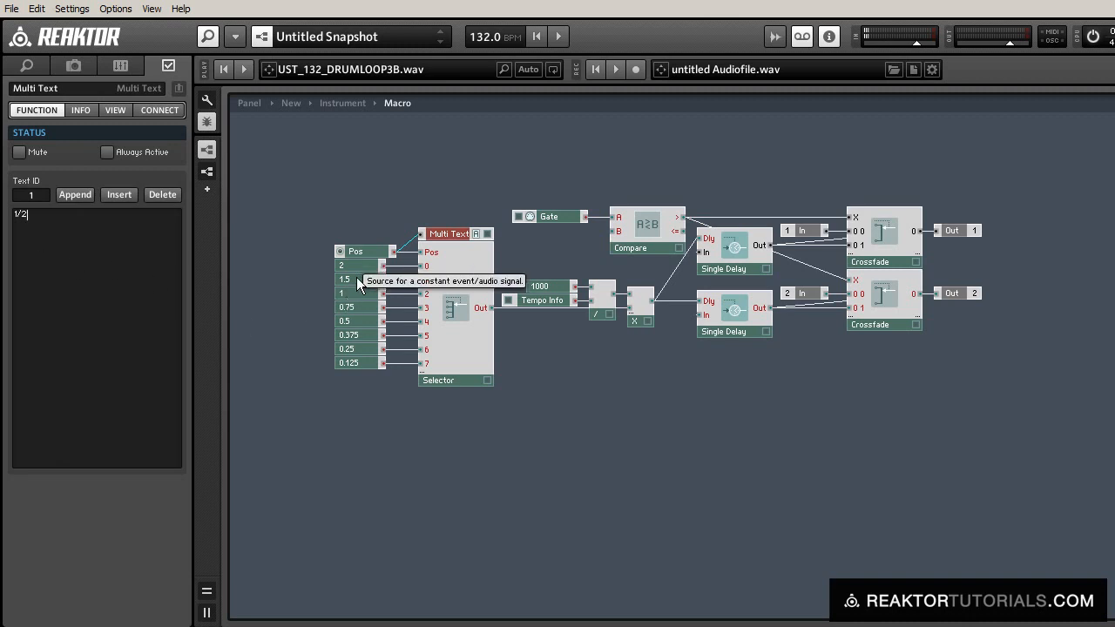
left_click(345, 278)
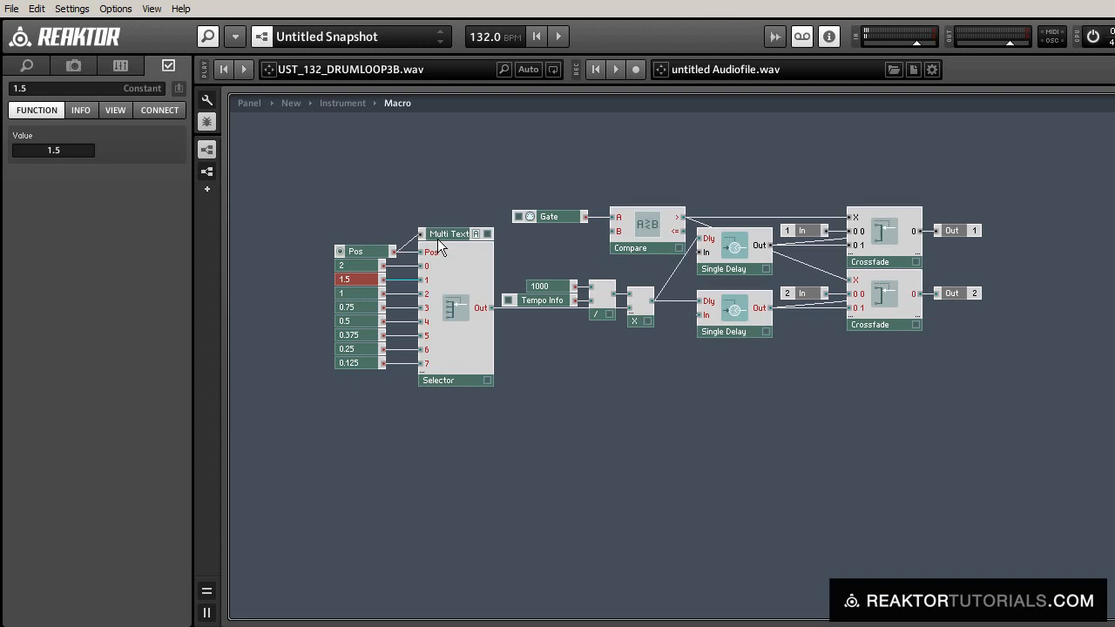
mouse_move(445, 234)
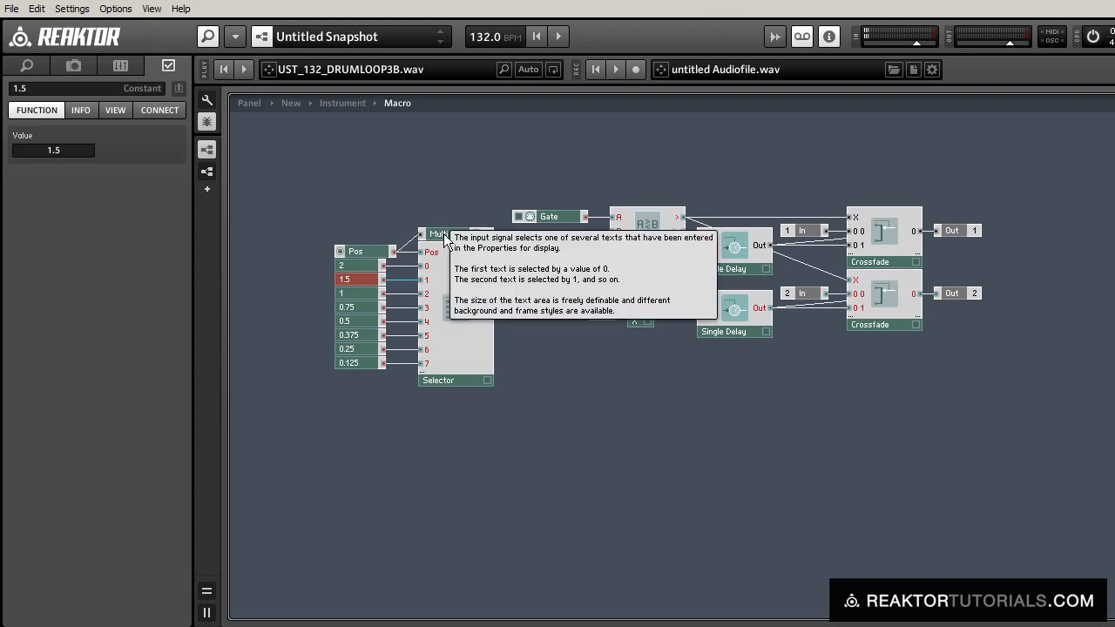
left_click(449, 233)
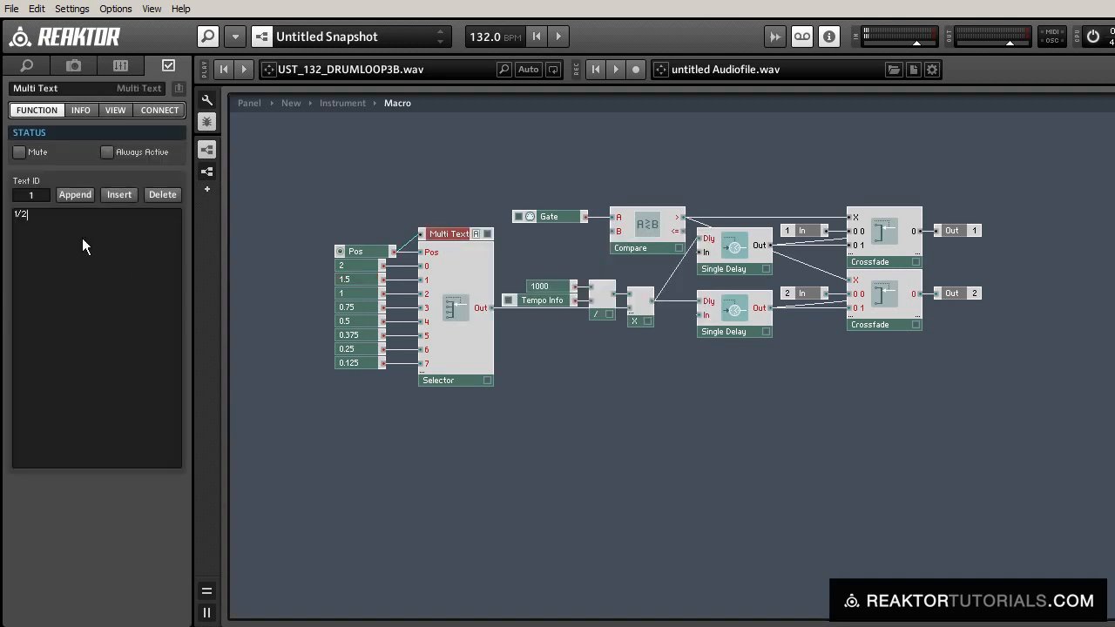
type("3/")
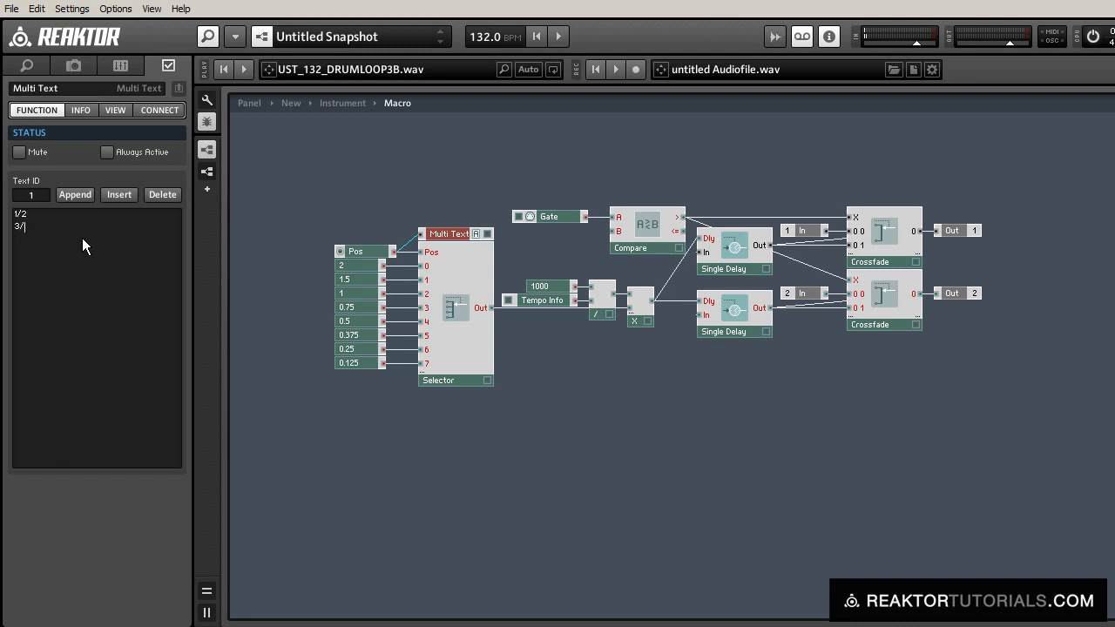
type("8")
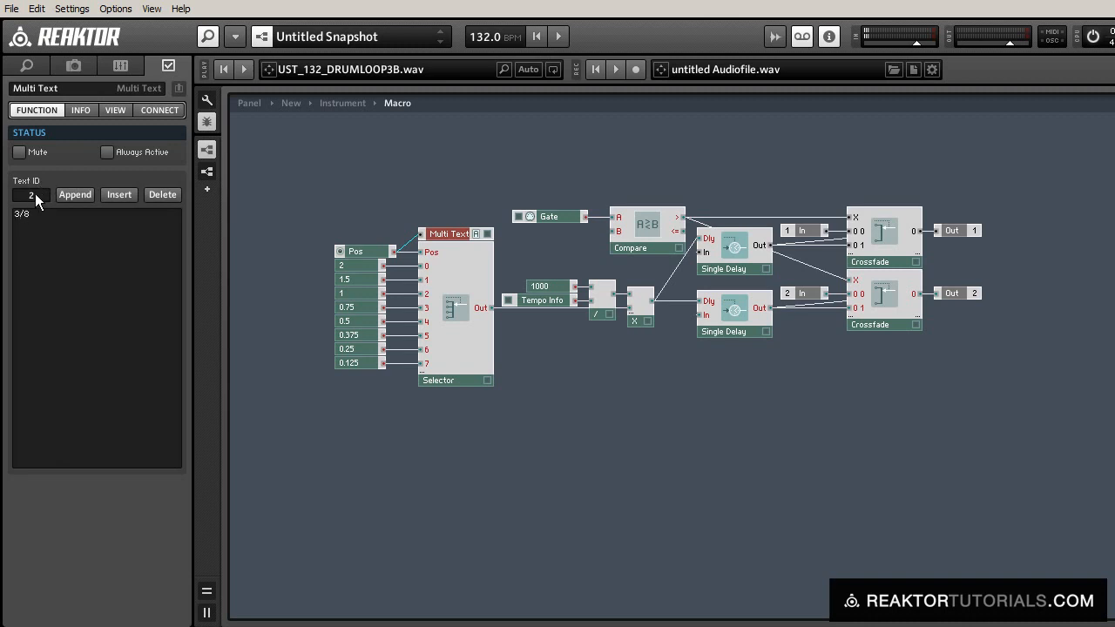
Append entries 3/16, 1/8 and 1/32, keep the Multi Text always active, and return to the instrument.
left_click(43, 190)
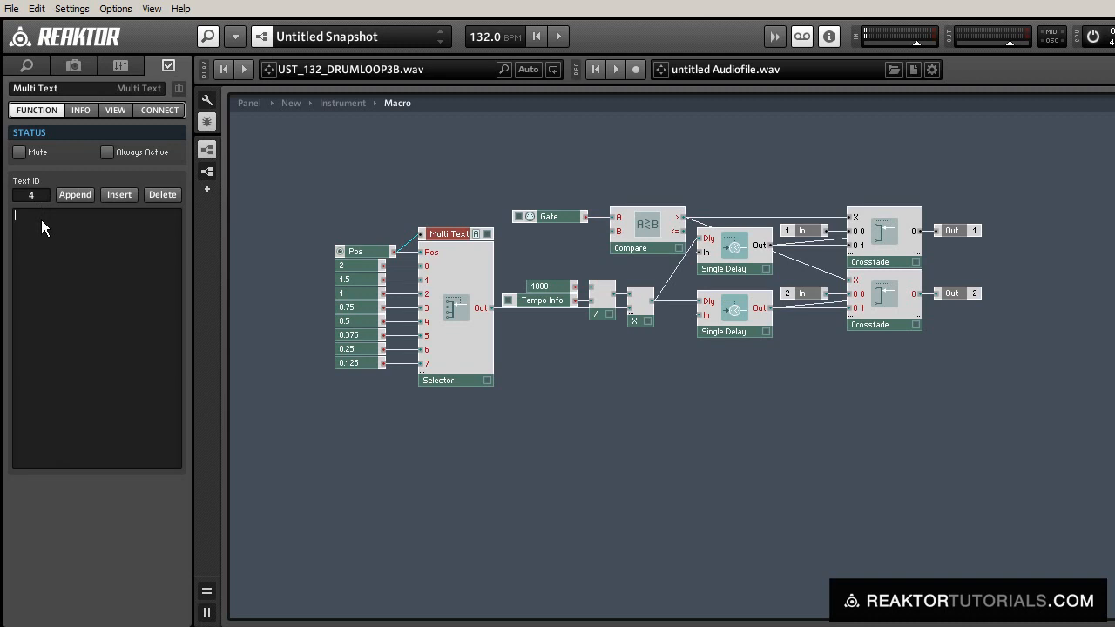
type("/")
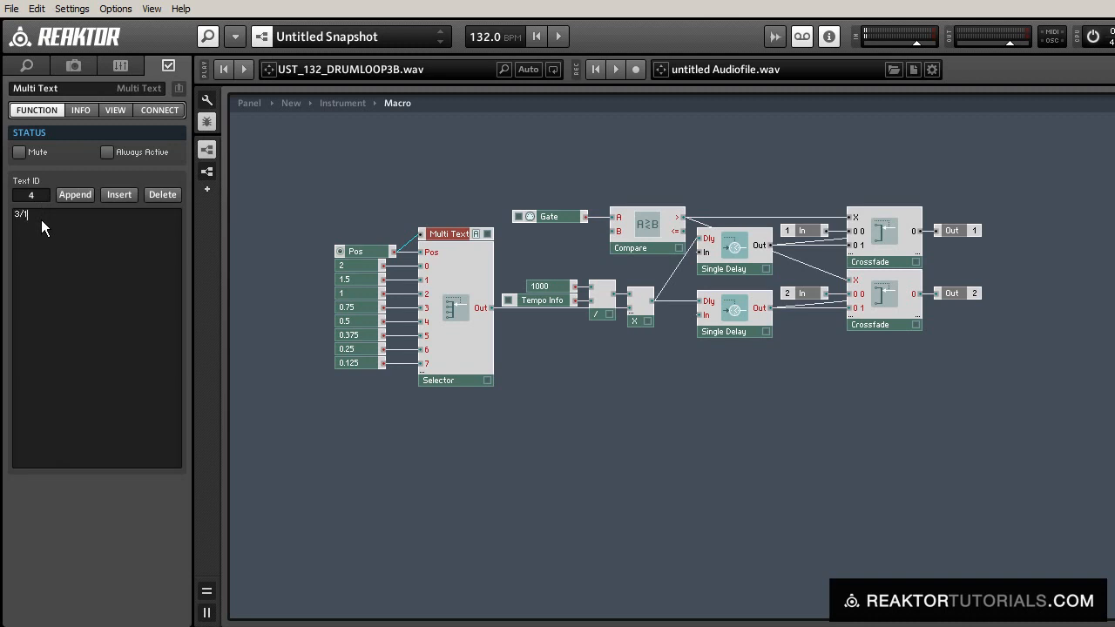
type("16")
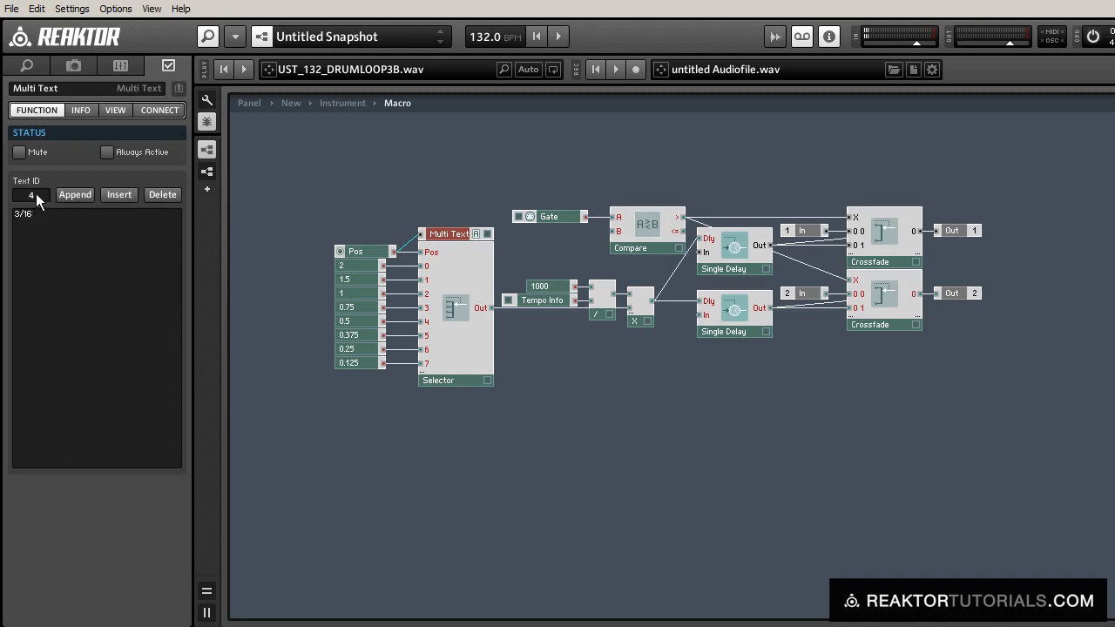
left_click(40, 192)
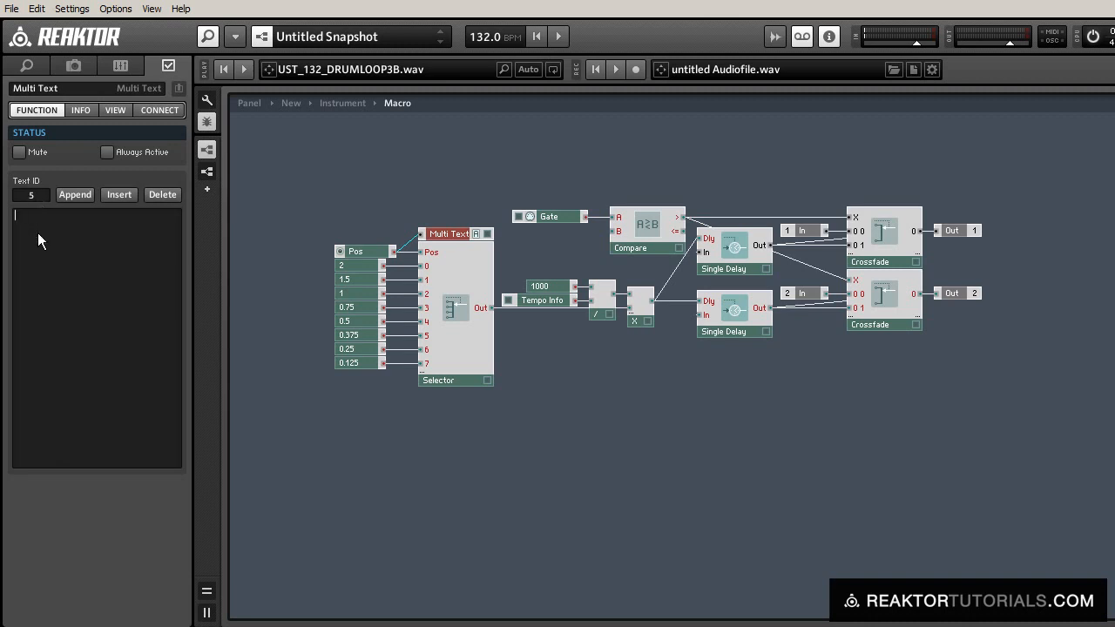
type("1/8")
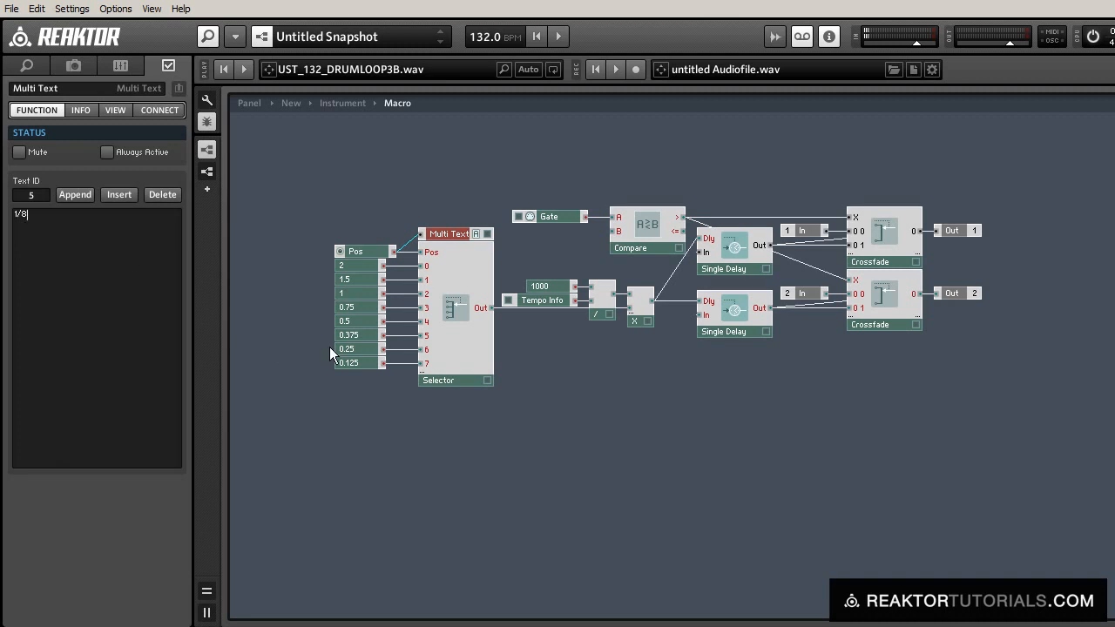
left_click(349, 335)
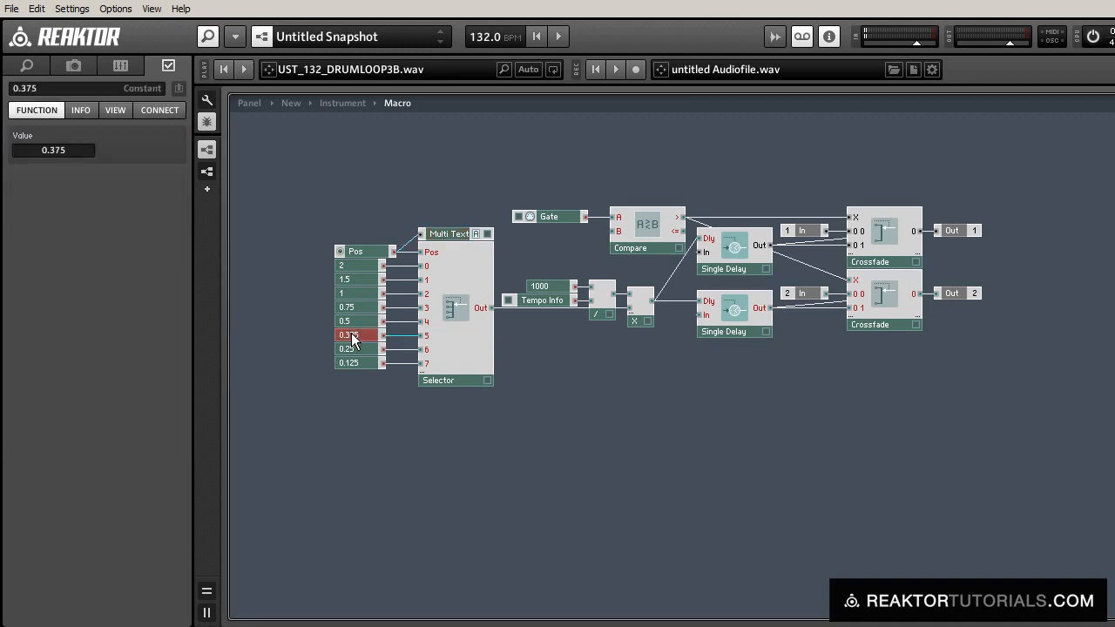
left_click(449, 233)
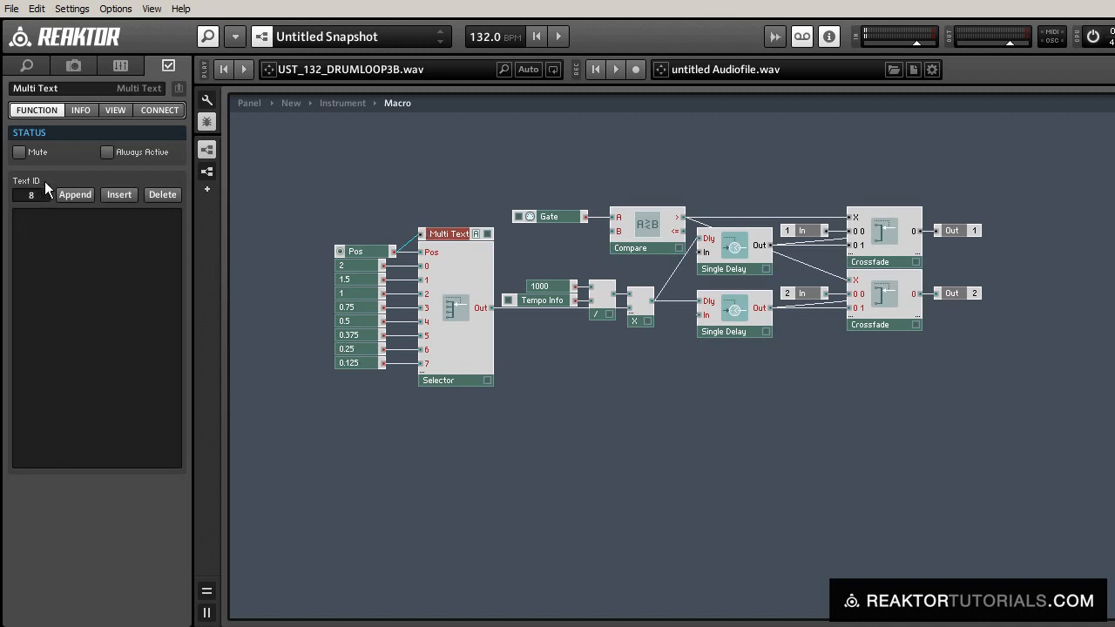
type("1/32")
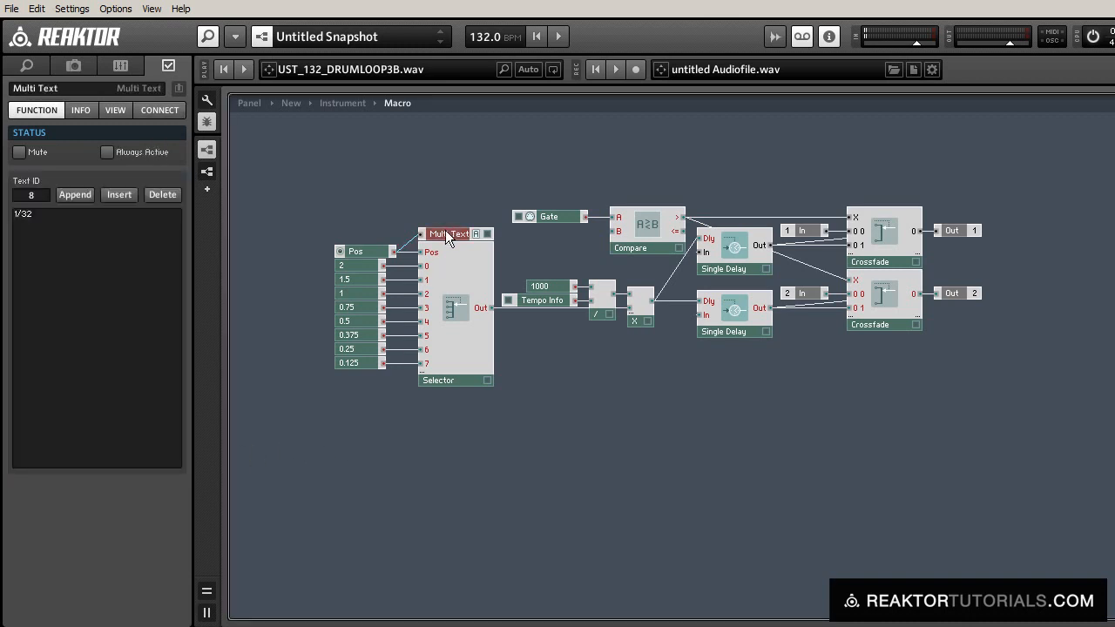
left_click(106, 152)
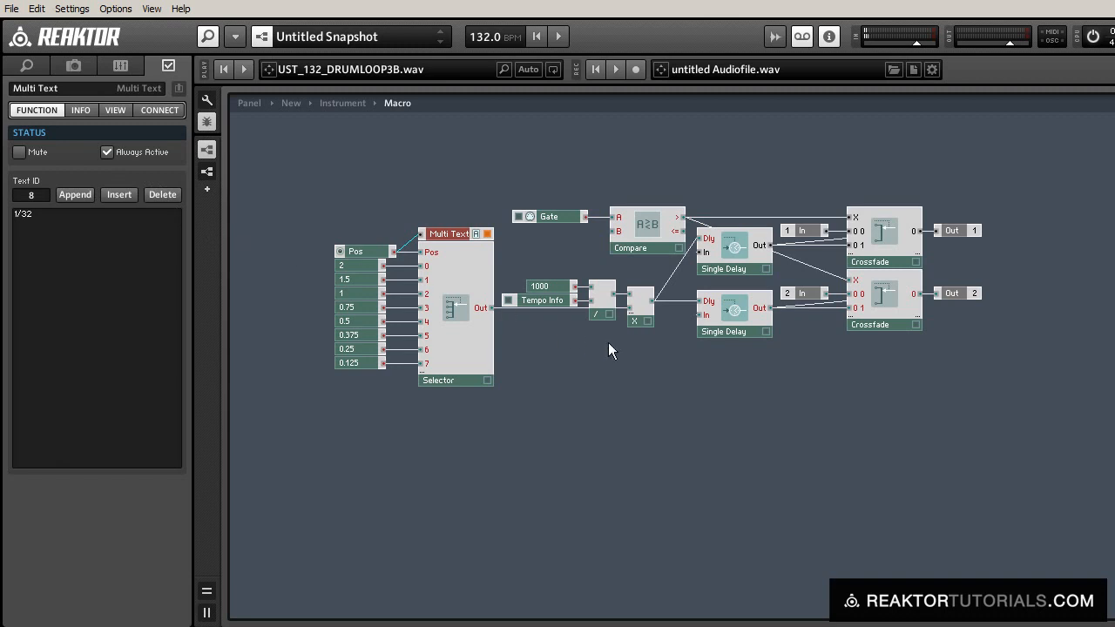
left_click(342, 103)
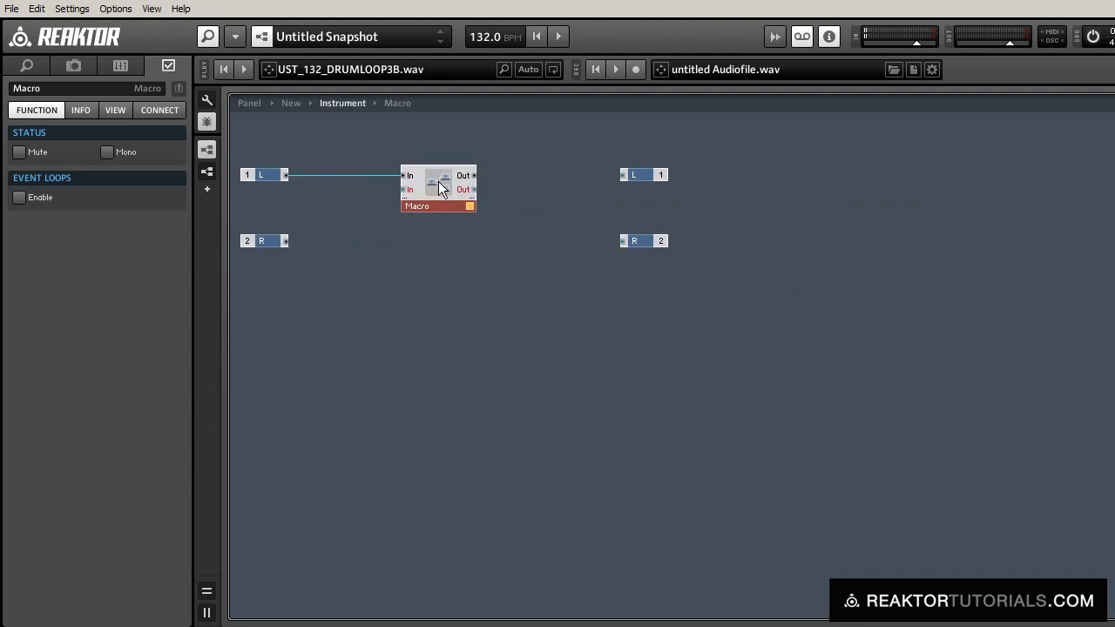
Wire the macro's inputs and its output to the instrument's L out.
left_click_drag(285, 240, 404, 188)
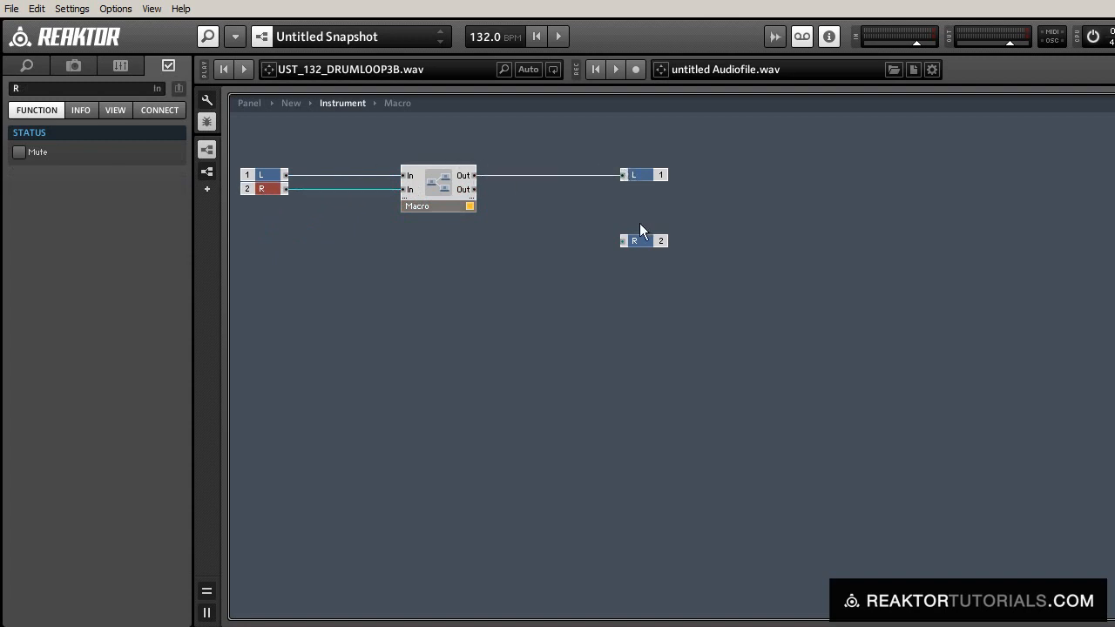
left_click_drag(643, 241, 637, 188)
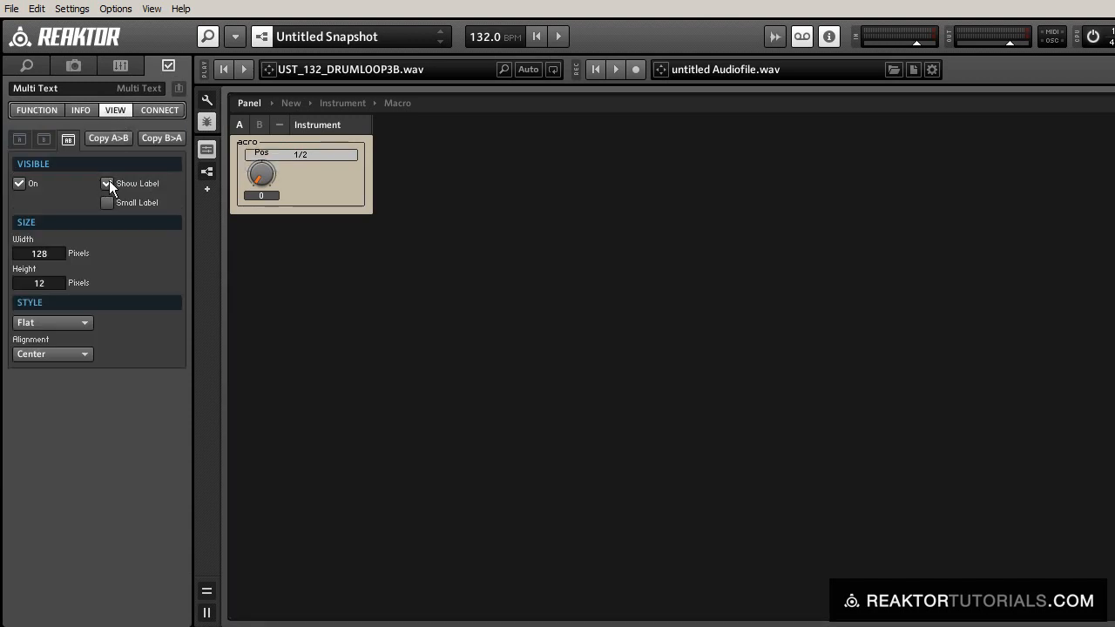
Make the Multi Text display label-free, transparent and 40 pixels wide.
left_click(52, 322)
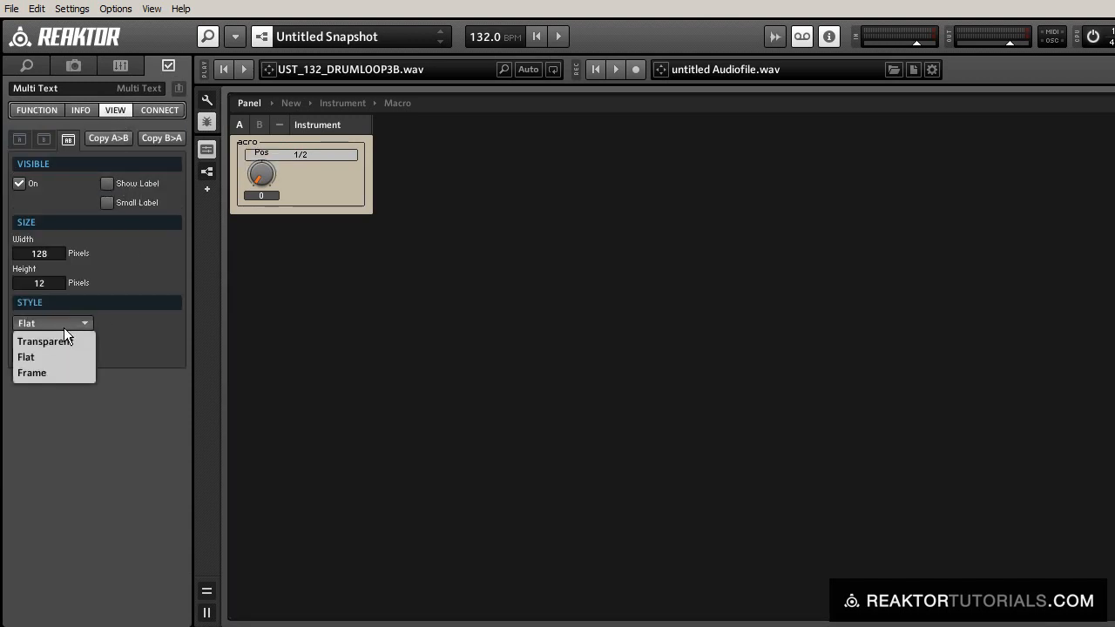
left_click(45, 339)
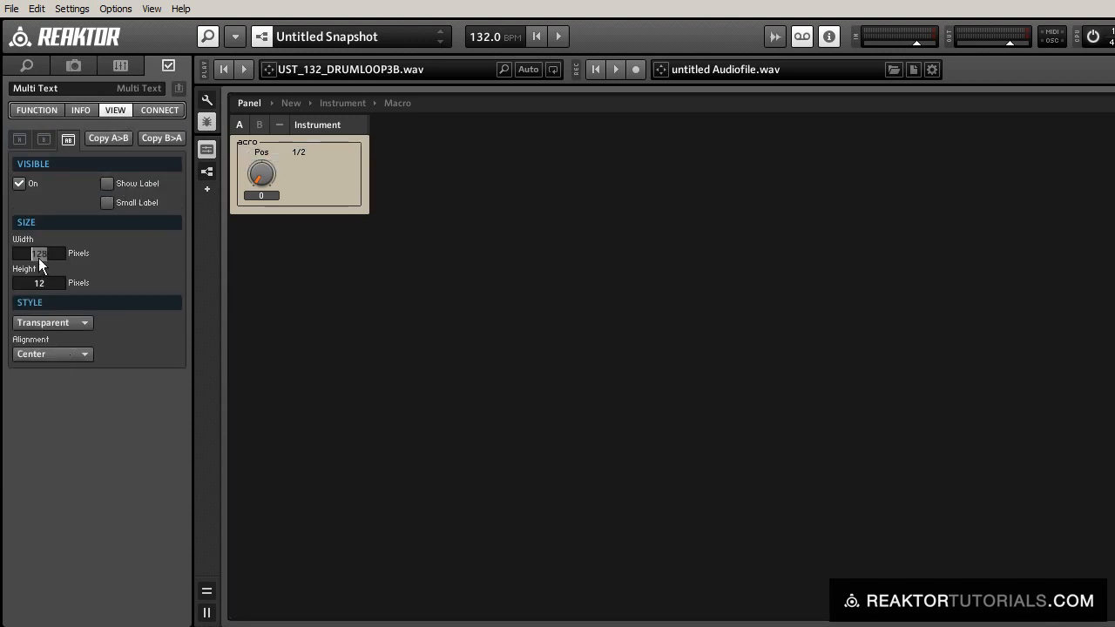
type("40")
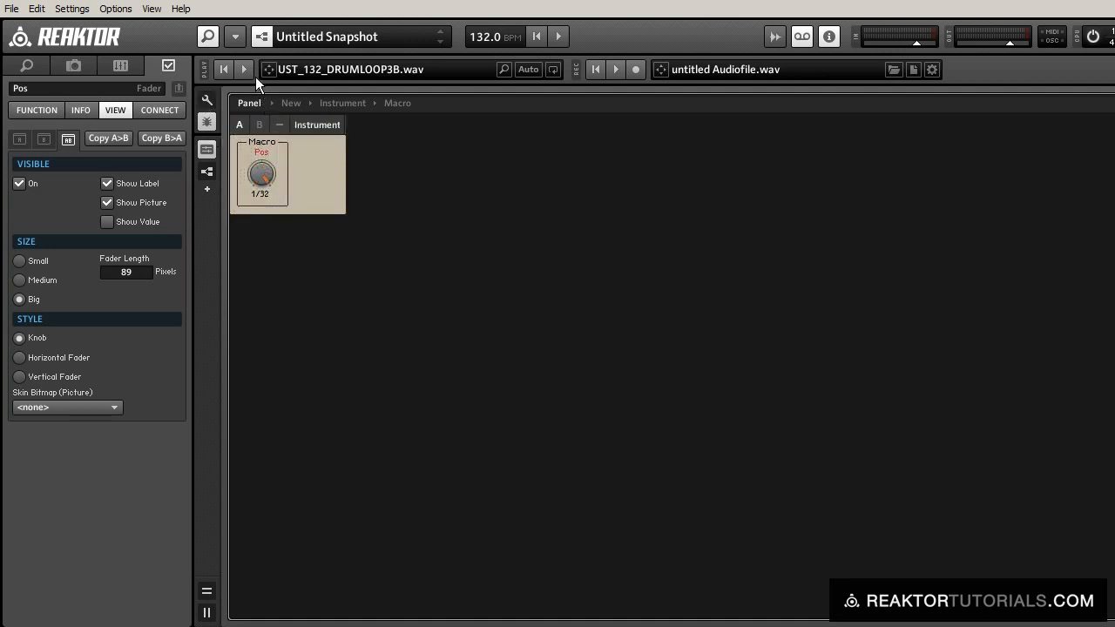
Sweep the Pos knob through the division labels while the loop plays, ending on 1/8.
left_click_drag(262, 174, 269, 156)
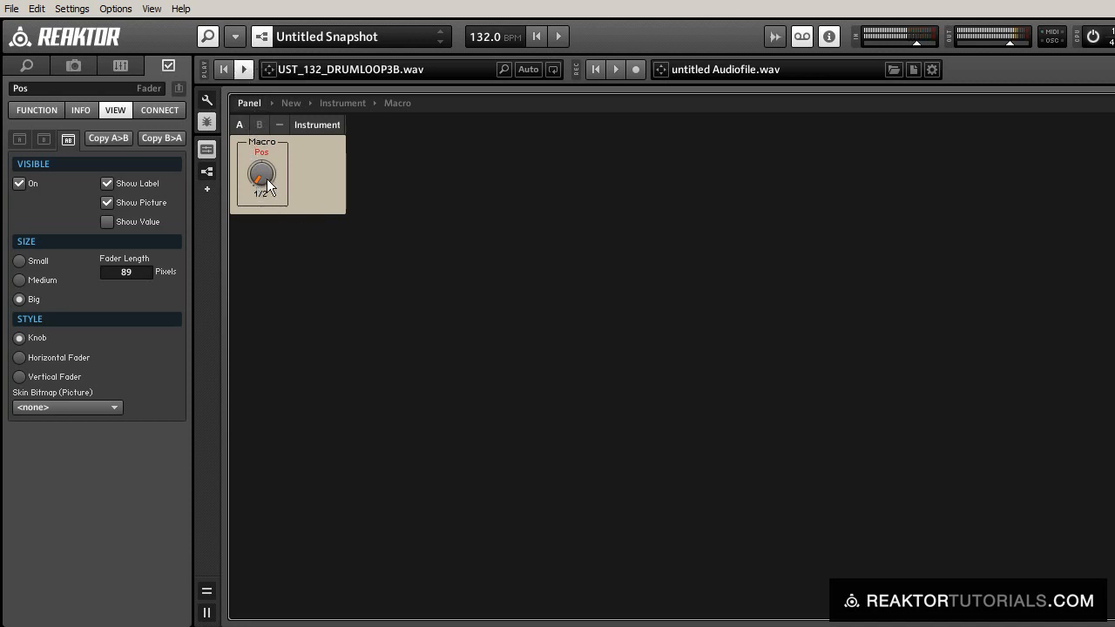
mouse_move(261, 178)
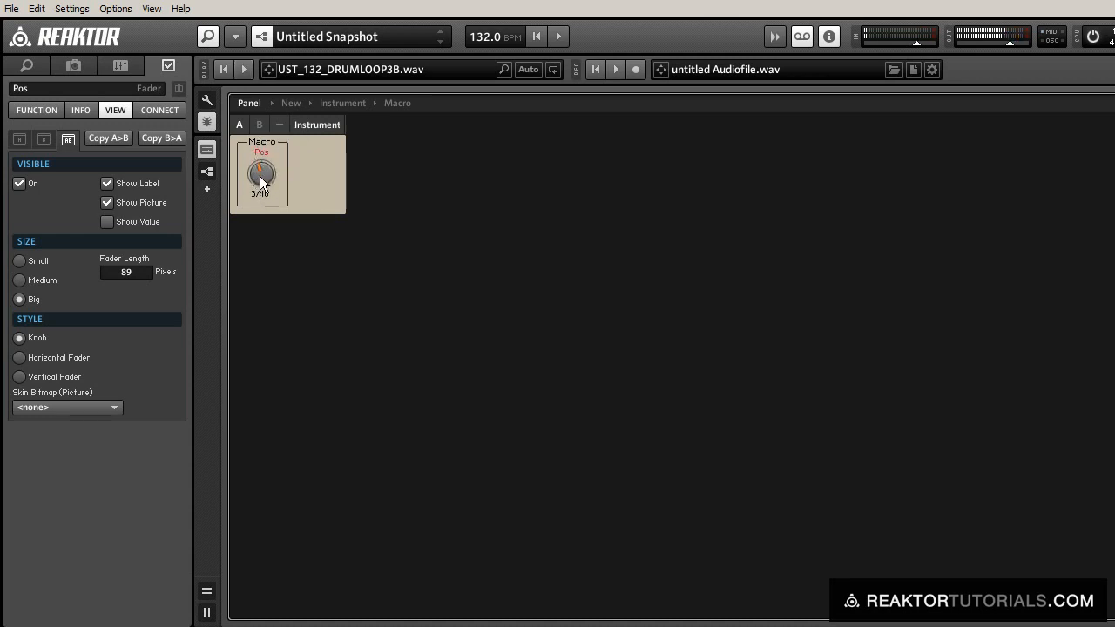
left_click_drag(261, 174, 261, 188)
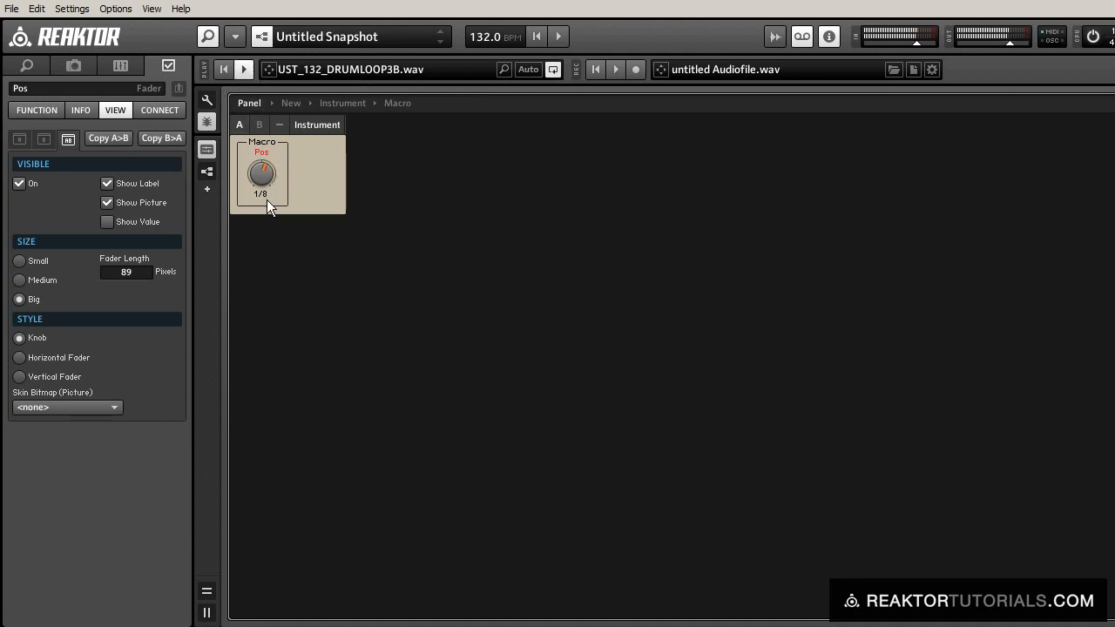
mouse_move(264, 195)
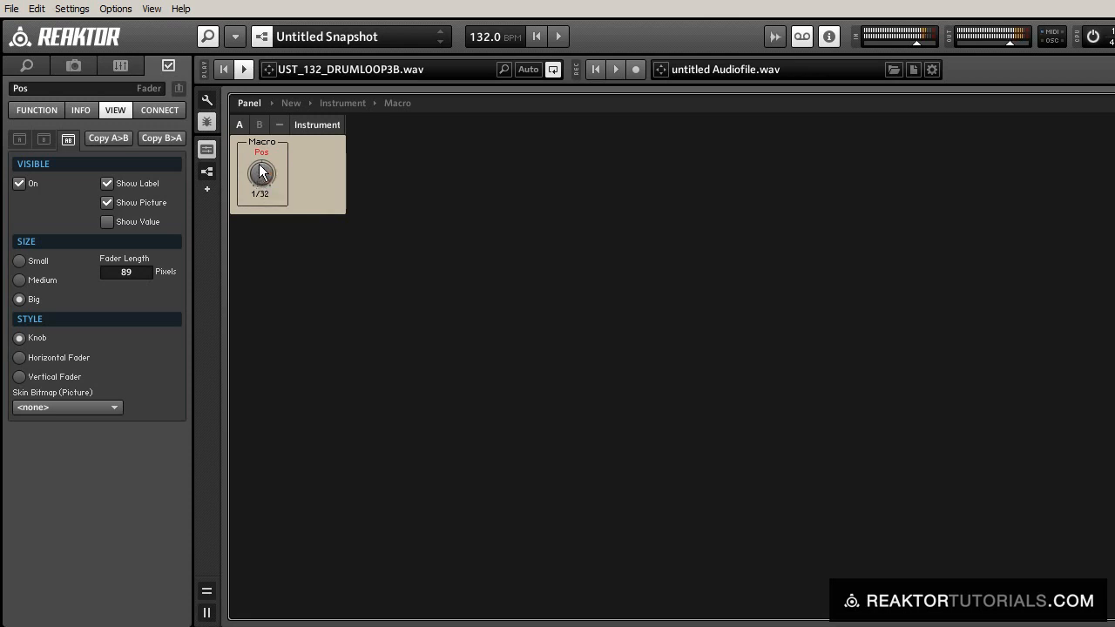
mouse_move(261, 174)
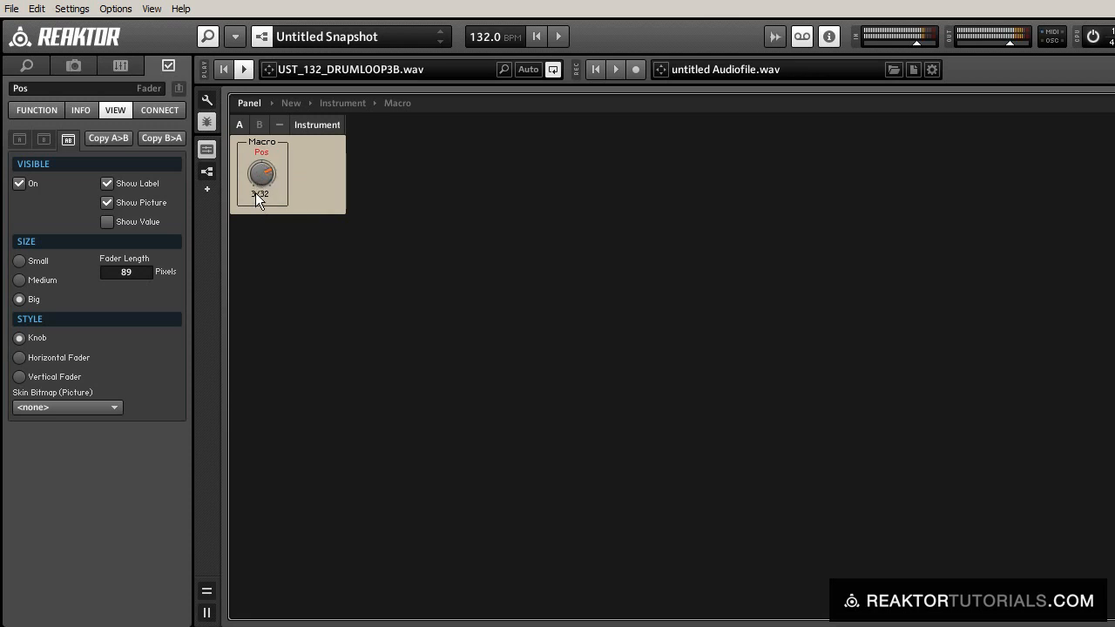
mouse_move(261, 174)
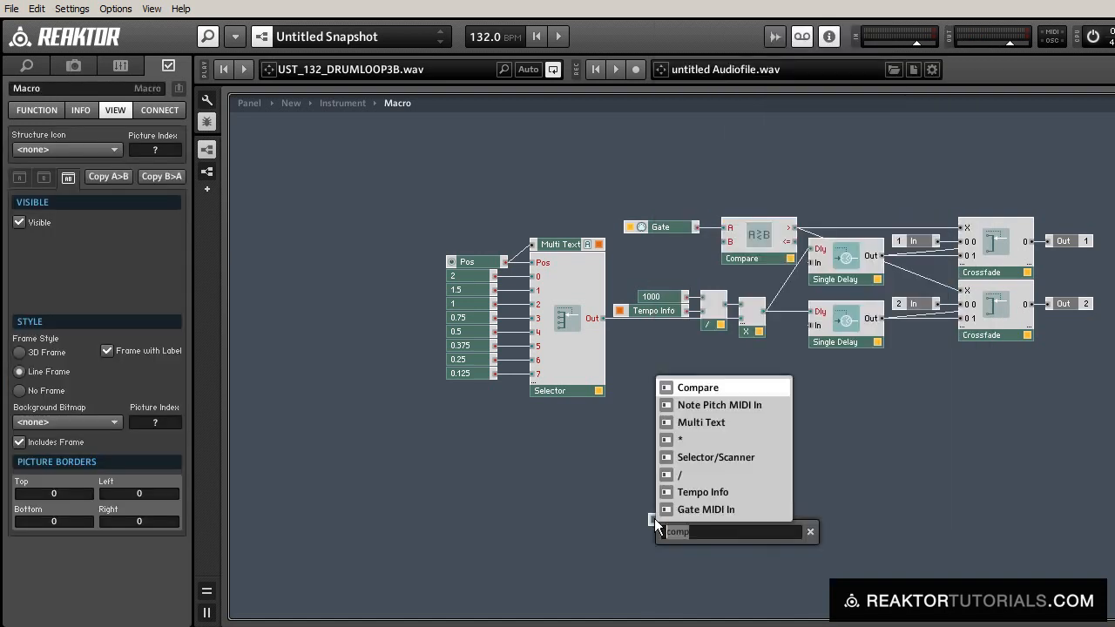
Add a Compare/Equal top-left testing NotePitch against a constant 60.
left_click(697, 387)
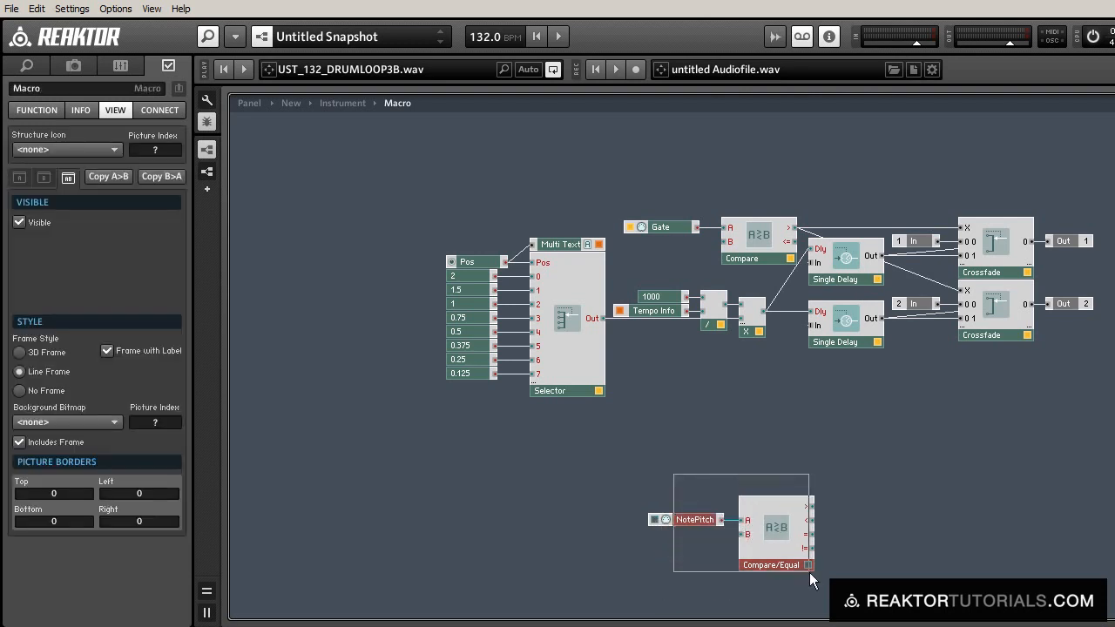
left_click_drag(773, 526, 399, 178)
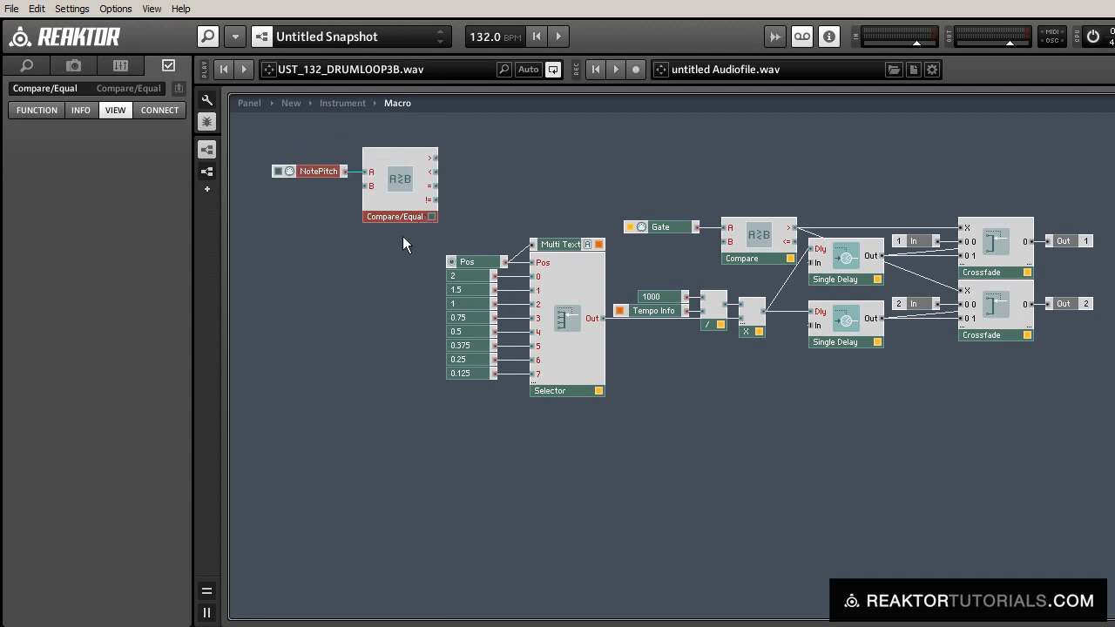
mouse_move(379, 235)
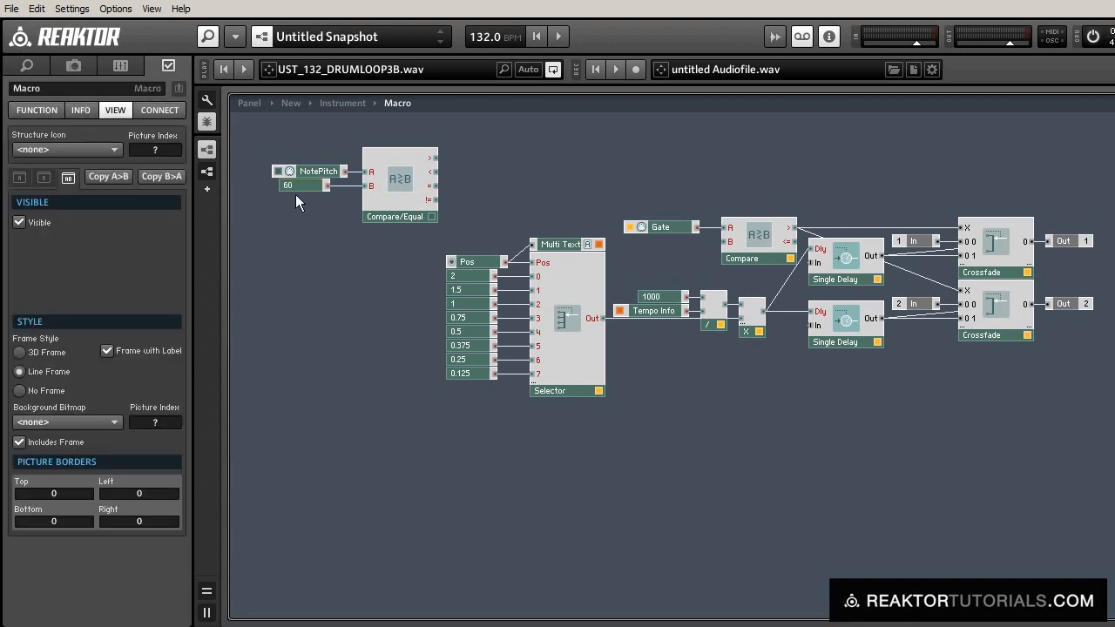
left_click(303, 185)
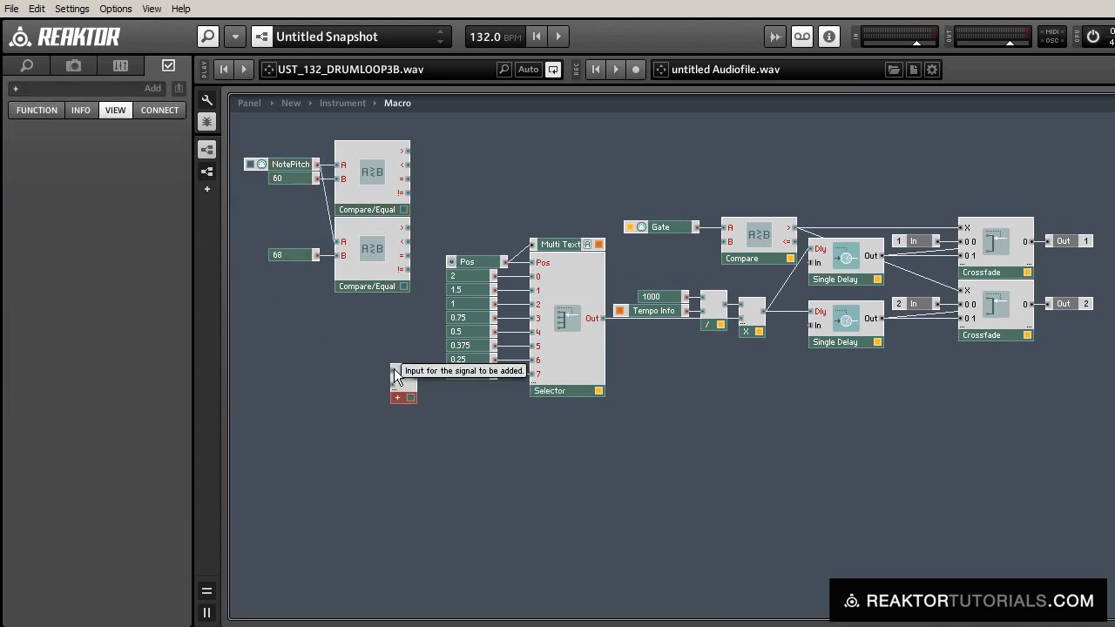
Combine the two pitch comparisons through Add and Multiply modules.
left_click_drag(404, 383, 442, 160)
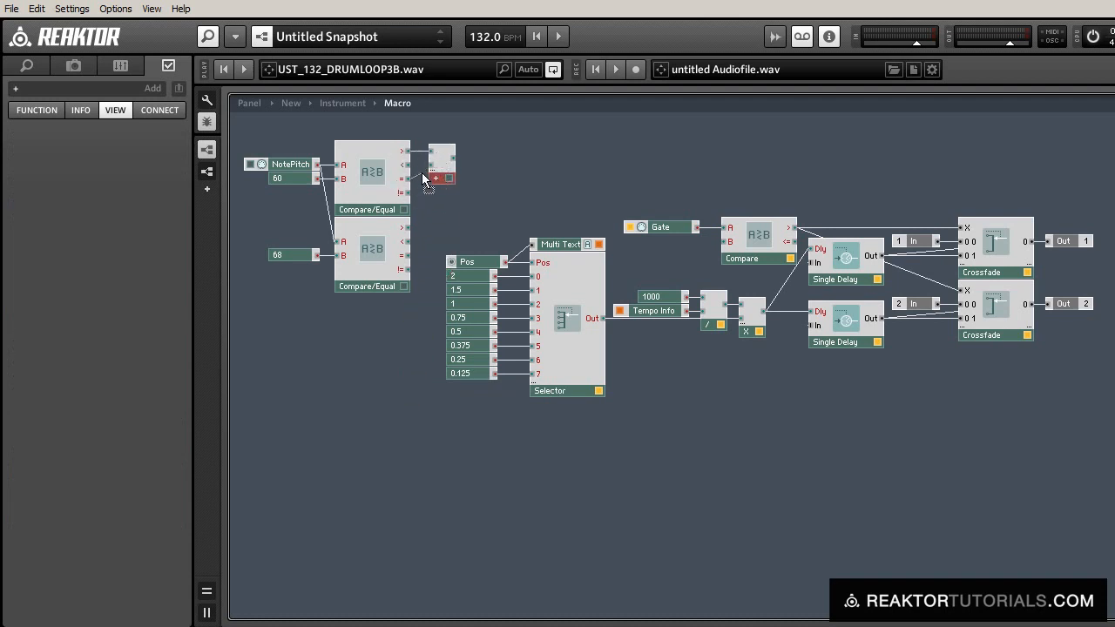
mouse_move(453, 207)
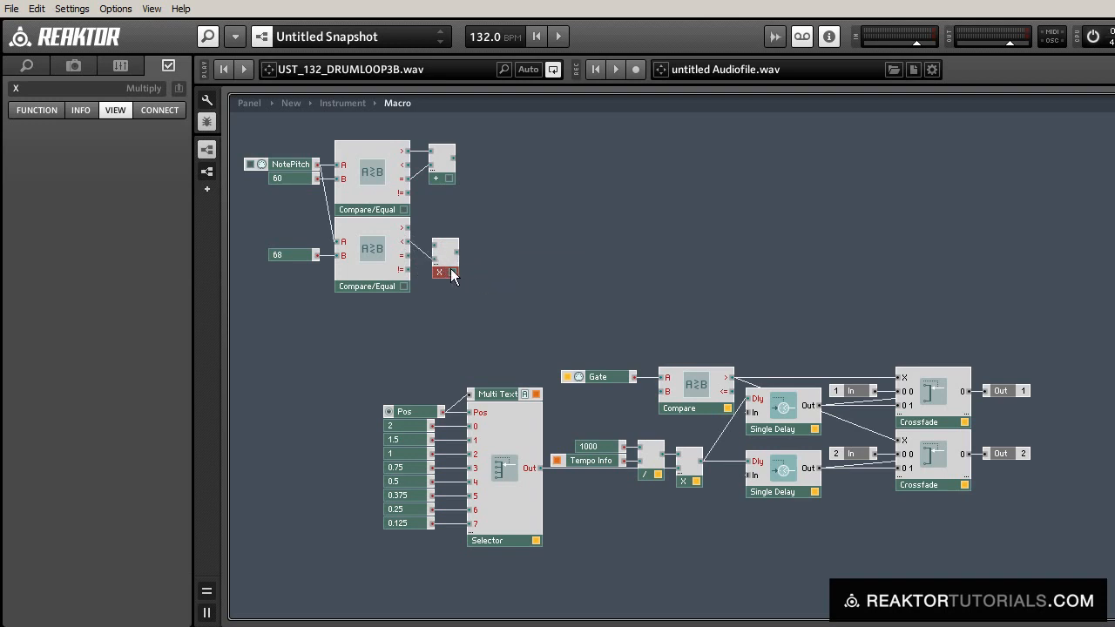
left_click_drag(444, 258, 490, 242)
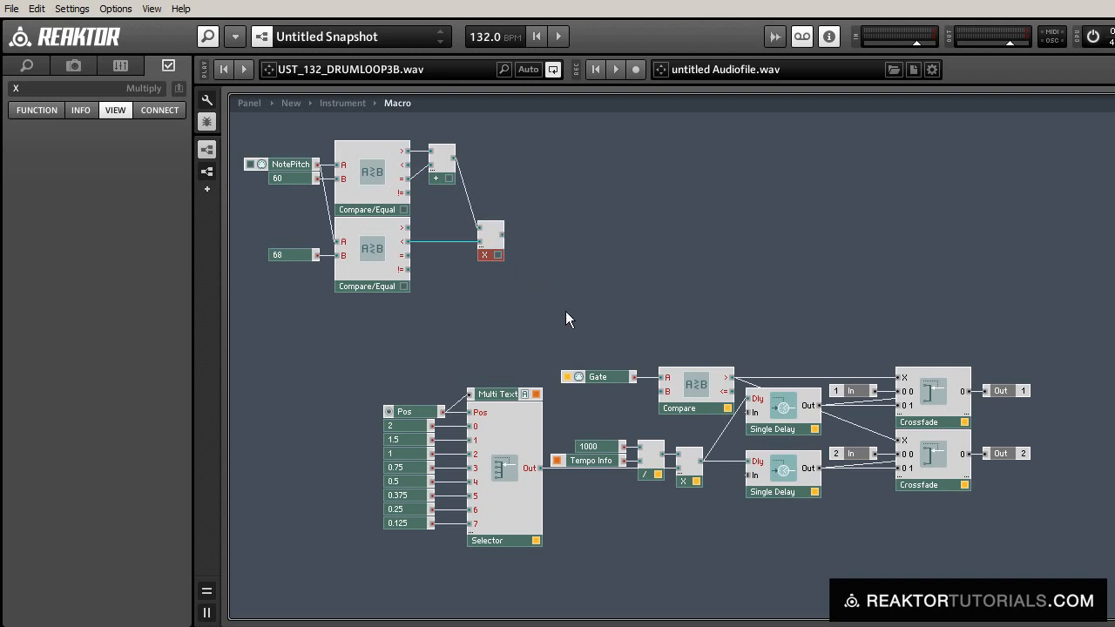
left_click_drag(491, 254, 450, 276)
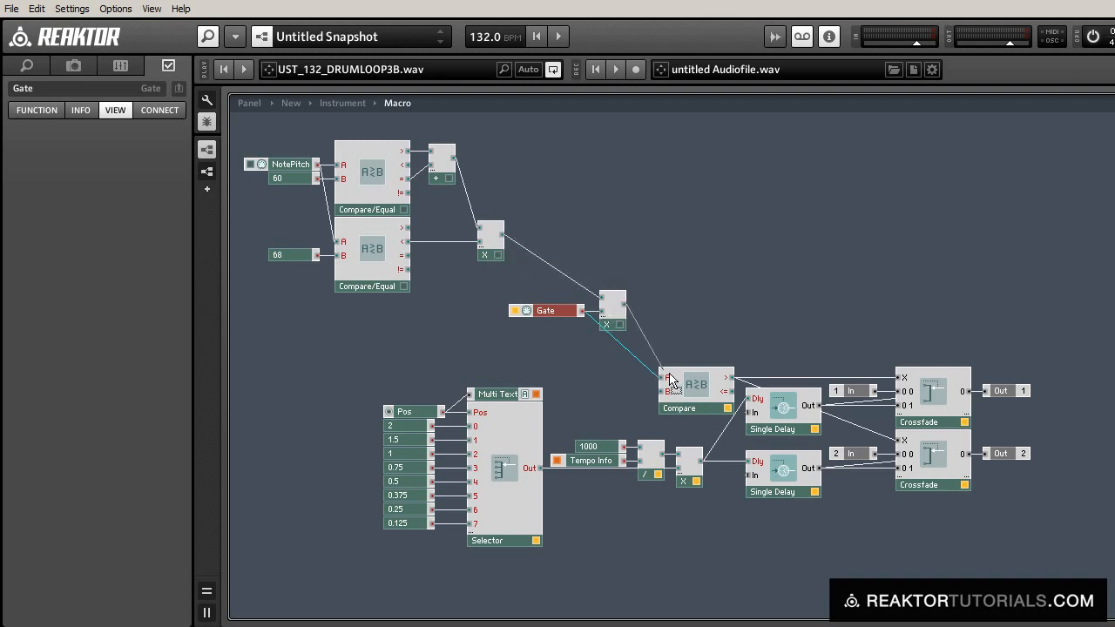
Route the Gate through a second Multiply beside the comparison logic.
left_click_drag(545, 310, 545, 303)
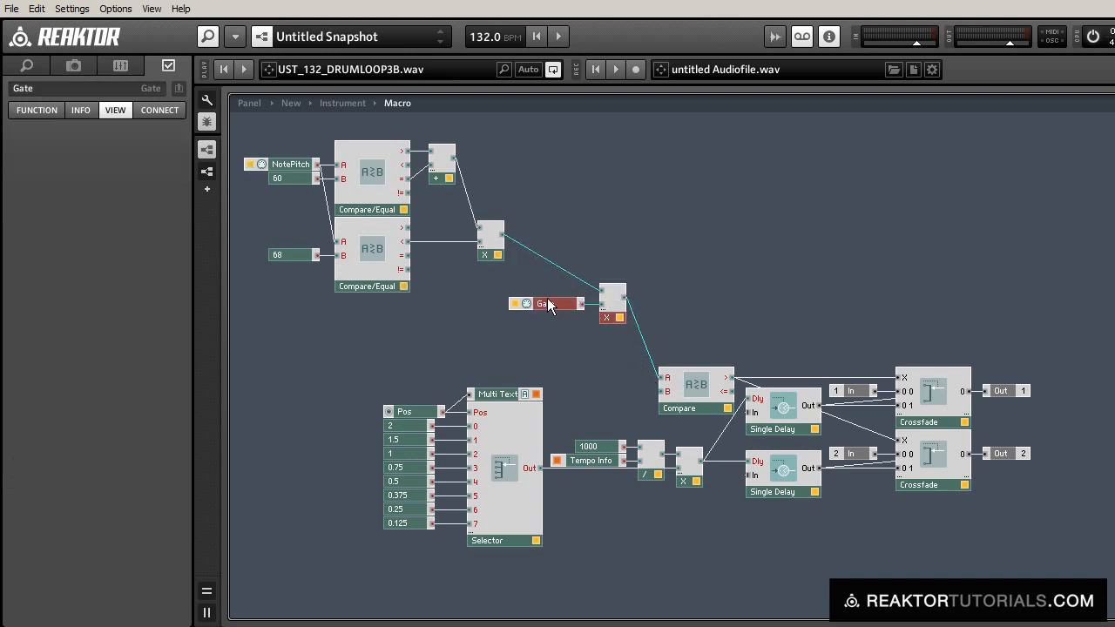
left_click_drag(543, 303, 549, 248)
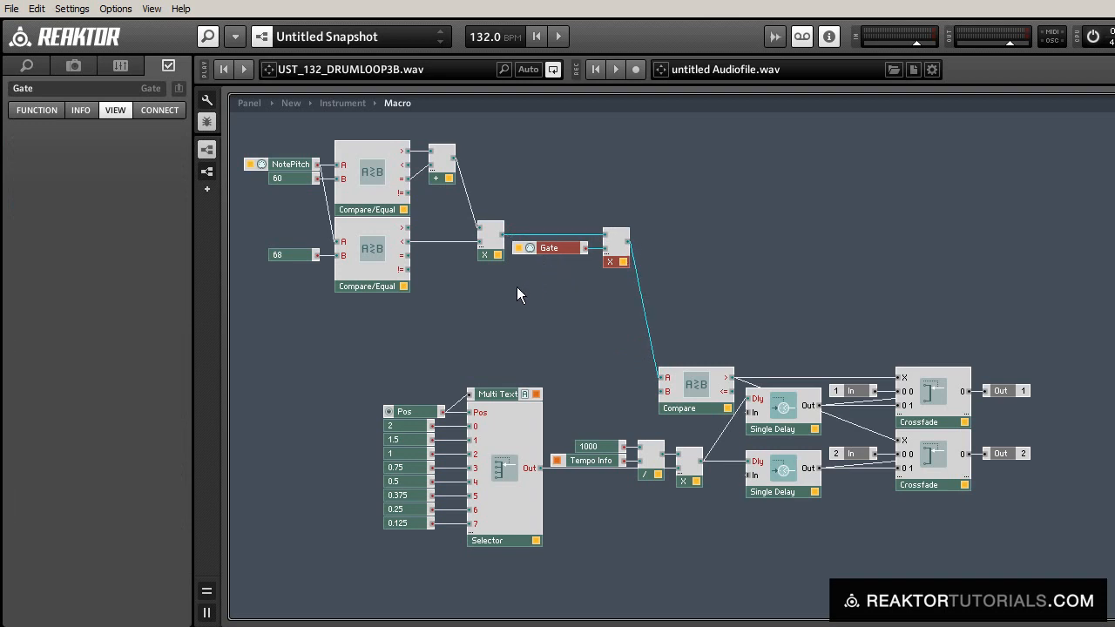
mouse_move(272, 160)
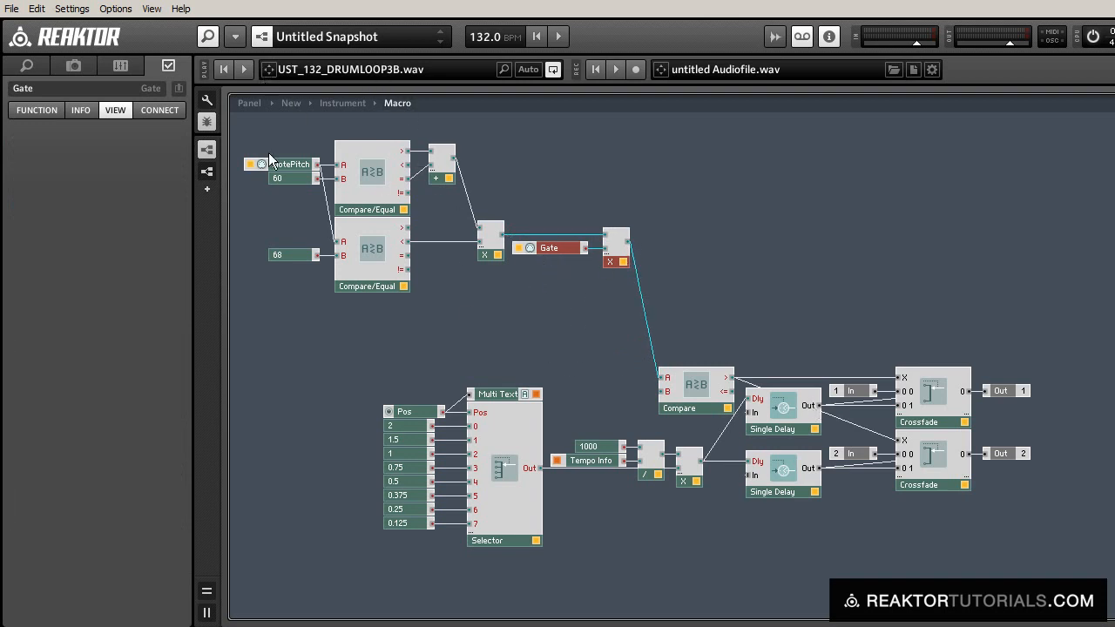
mouse_move(375, 286)
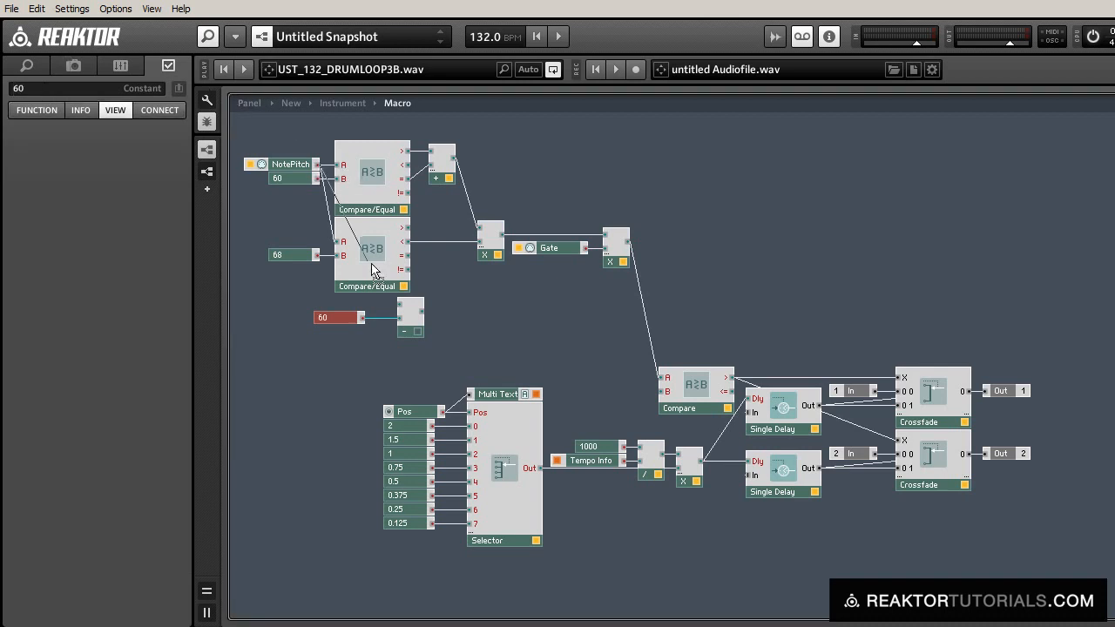
Wire NotePitch minus constant 60 into a Subtract and bring the Multi Text beside it.
left_click(409, 317)
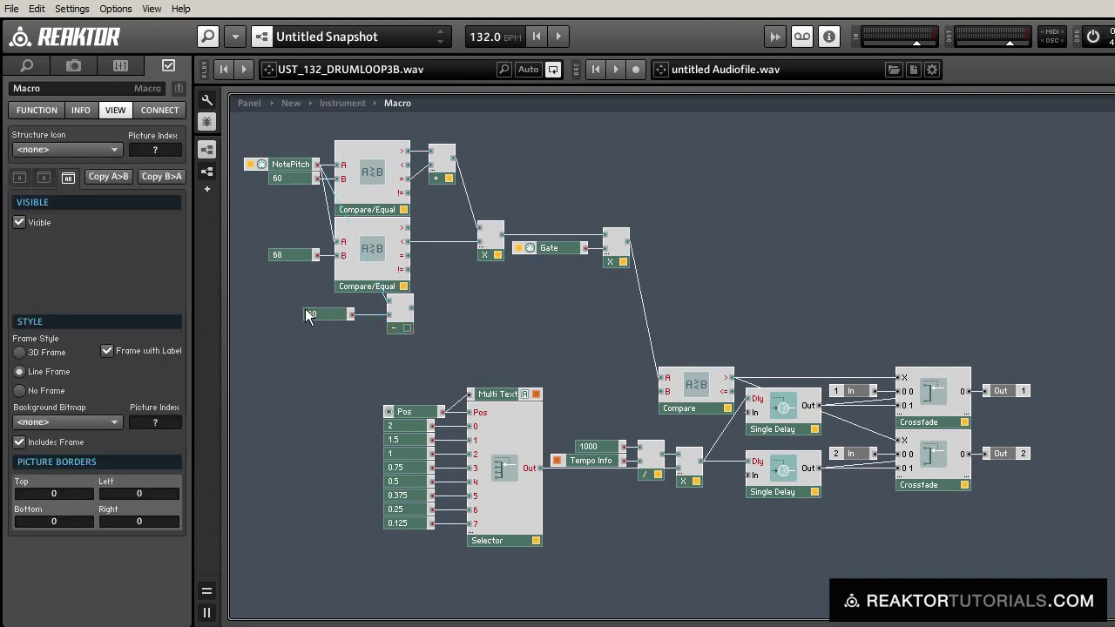
left_click(327, 314)
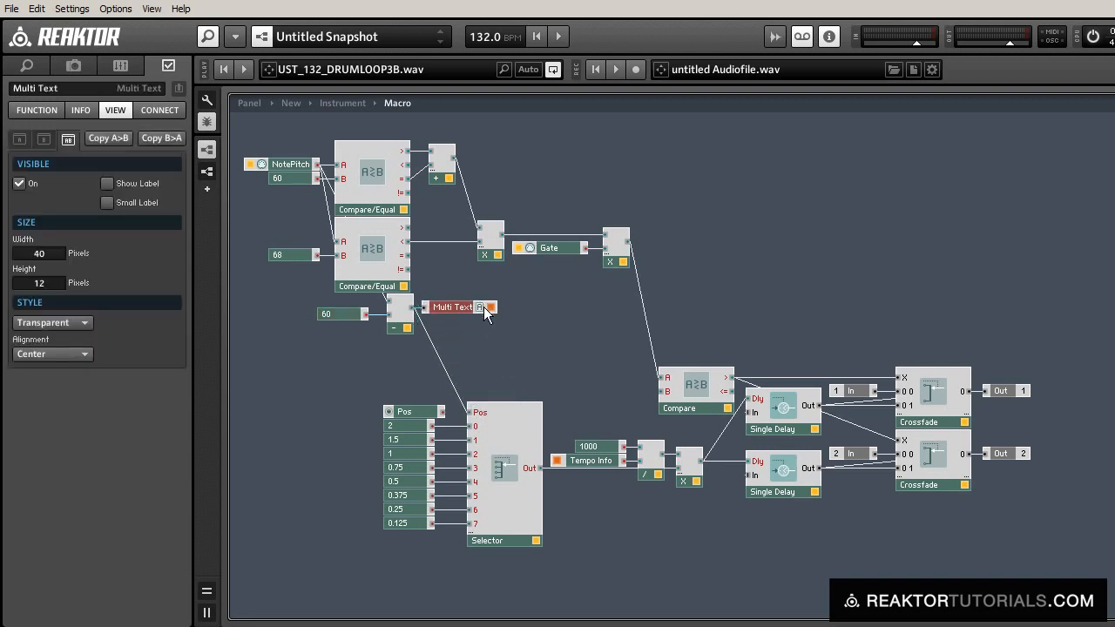
left_click(414, 411)
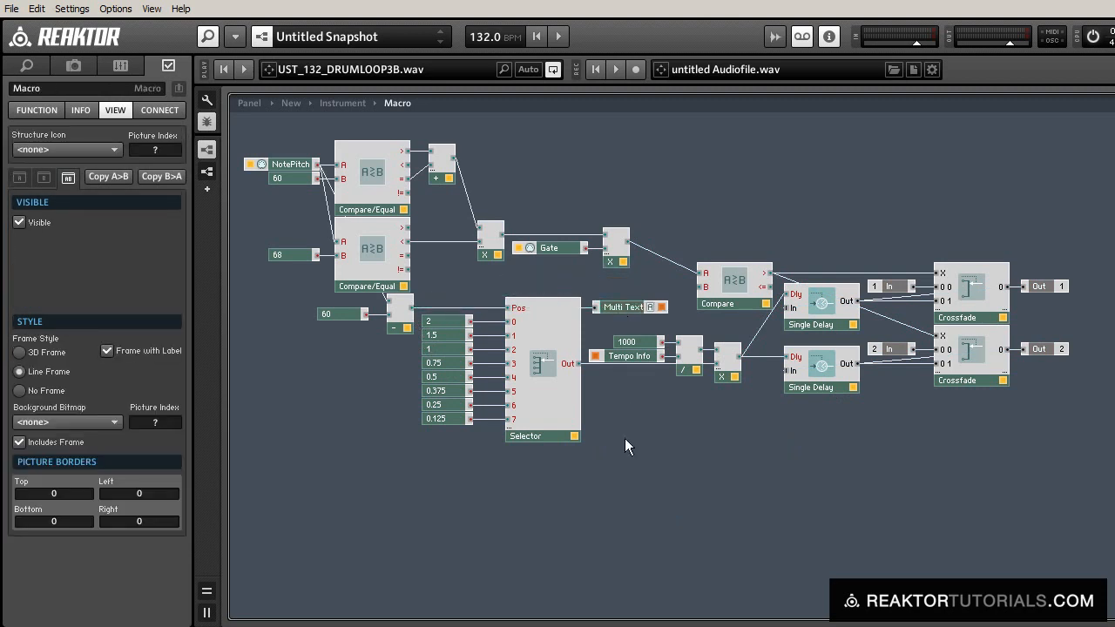
mouse_move(329, 135)
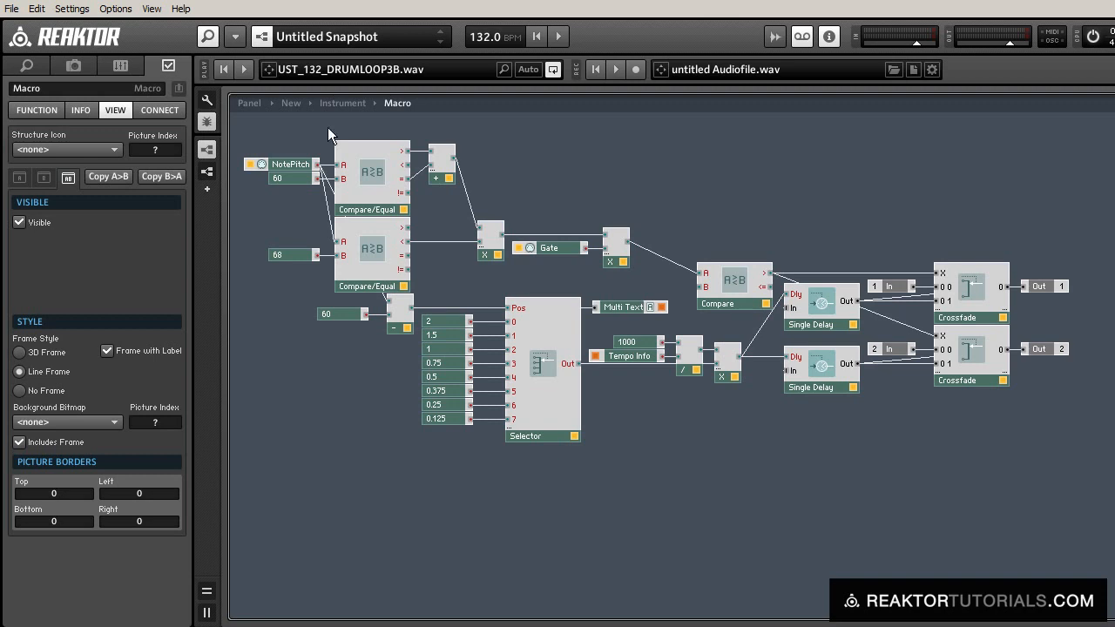
Return to the instrument panel, now showing only the 1/8 note-value readout.
left_click(247, 102)
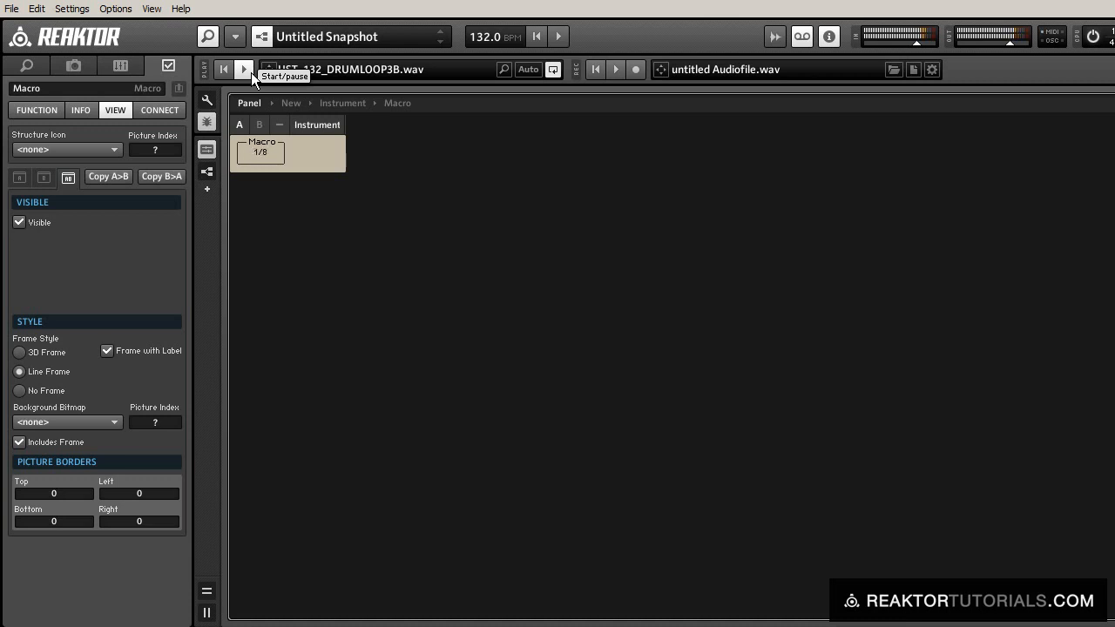
mouse_move(397, 428)
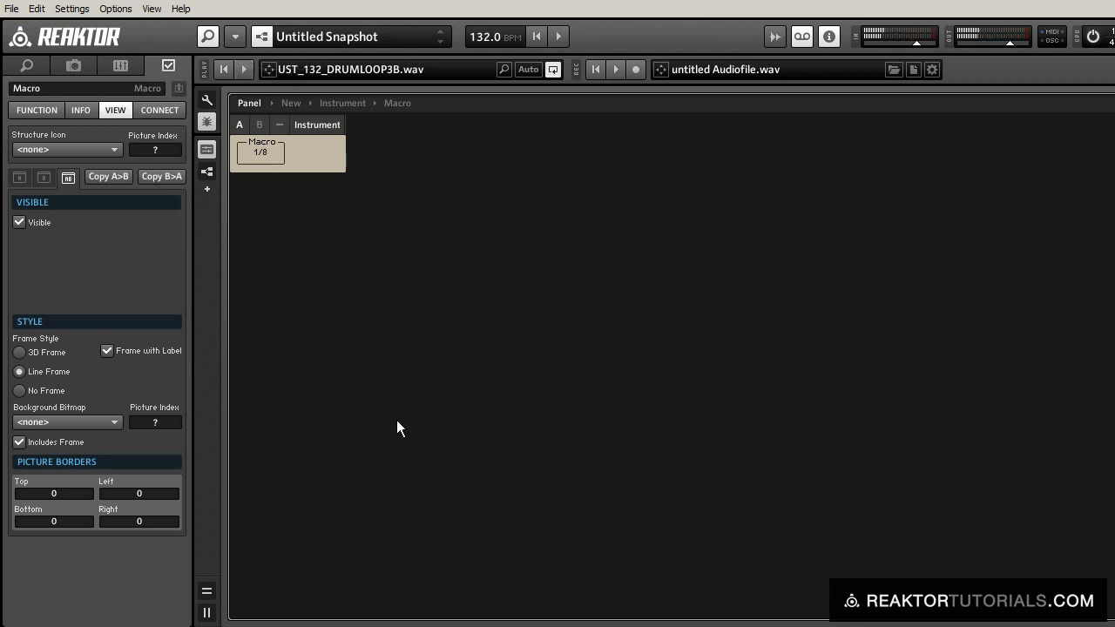